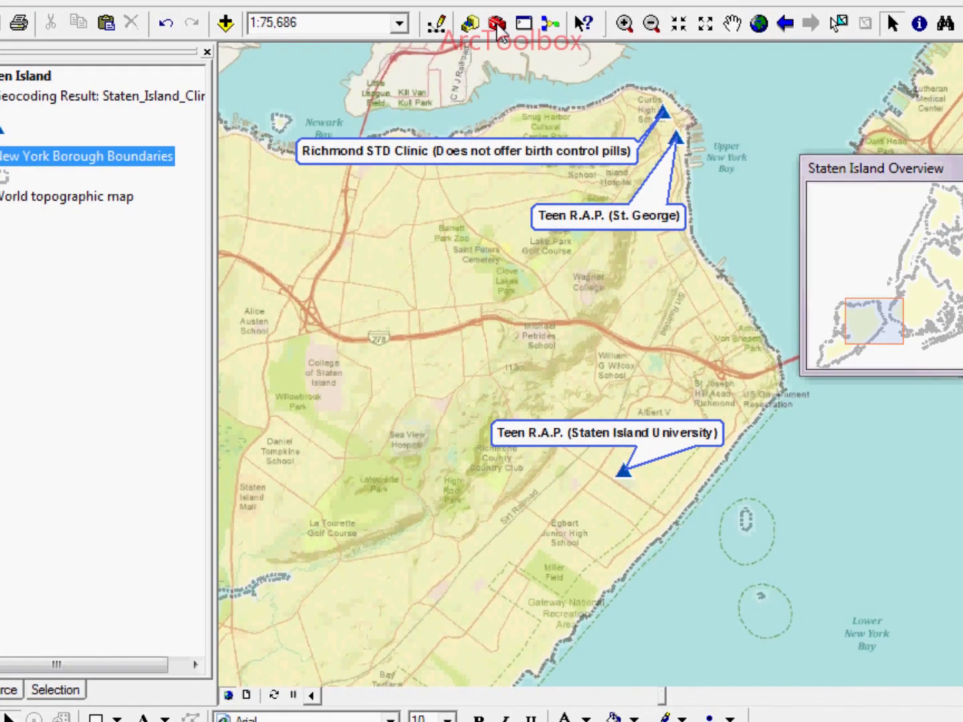
Step: Show the ArcToolbox panel and browse 3D Analyst Tools' Conversion toolset
click(496, 21)
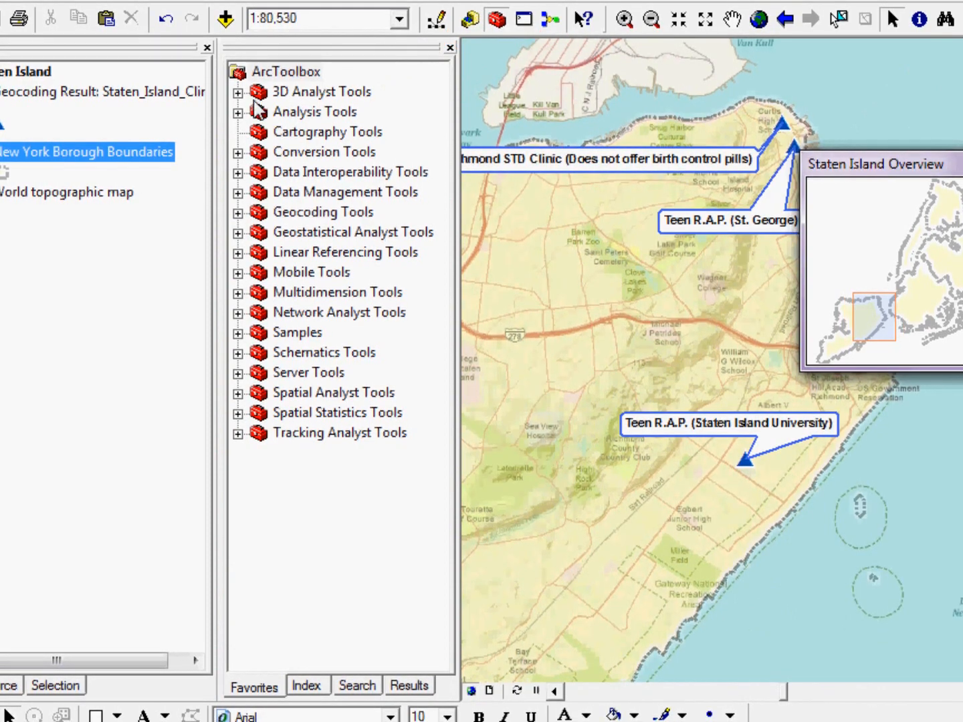
click(241, 91)
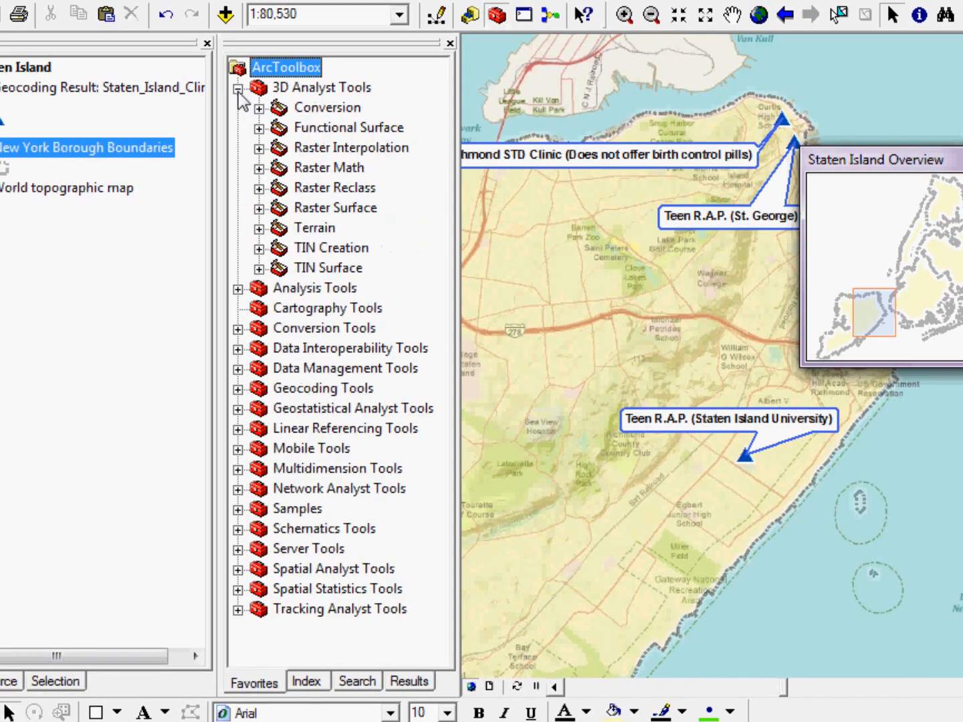
click(259, 107)
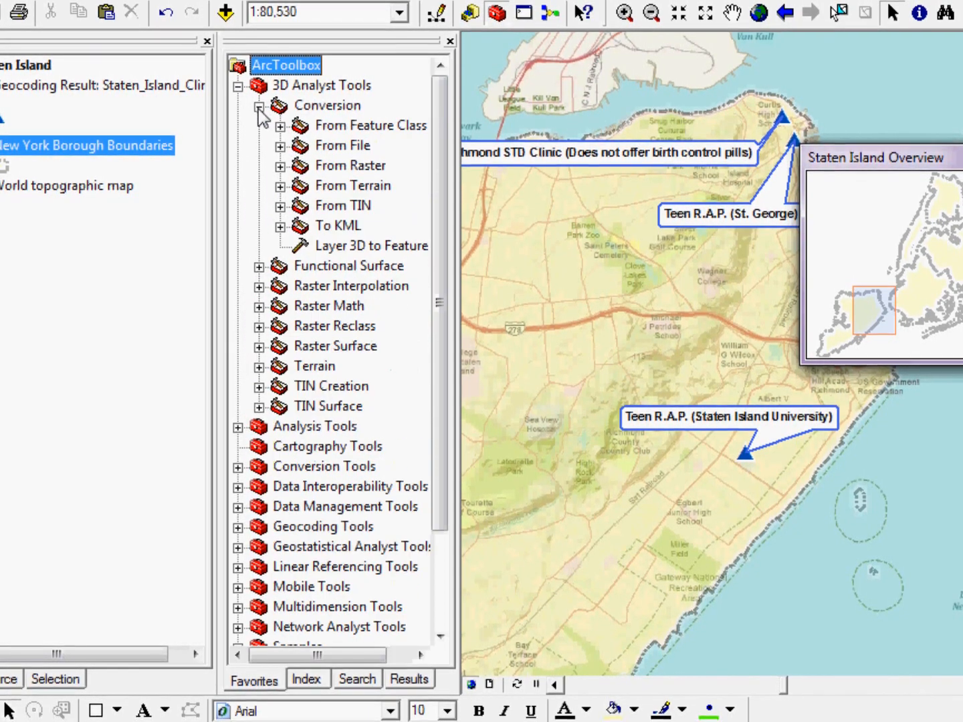
click(260, 105)
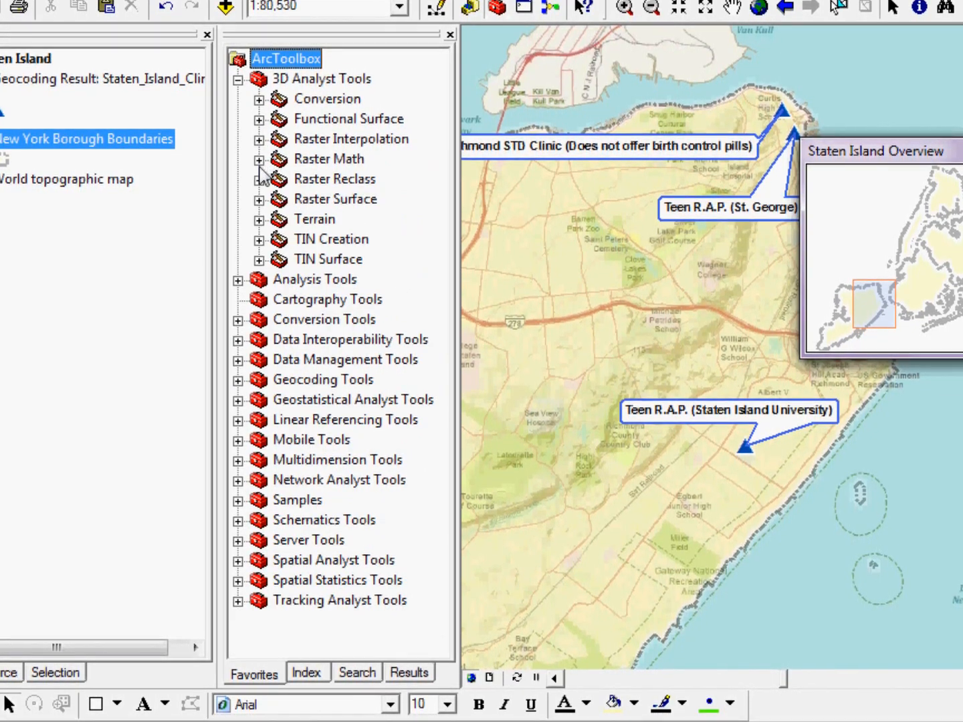
Step: Browse the Raster Reclass toolset, then collapse 3D Analyst Tools again
click(260, 179)
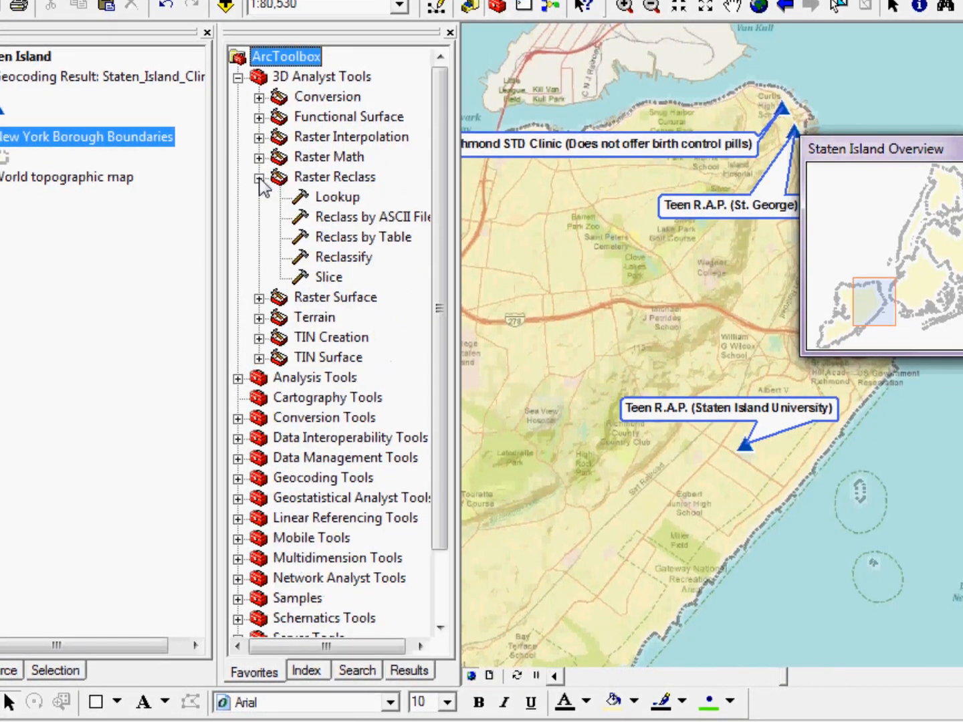
click(259, 177)
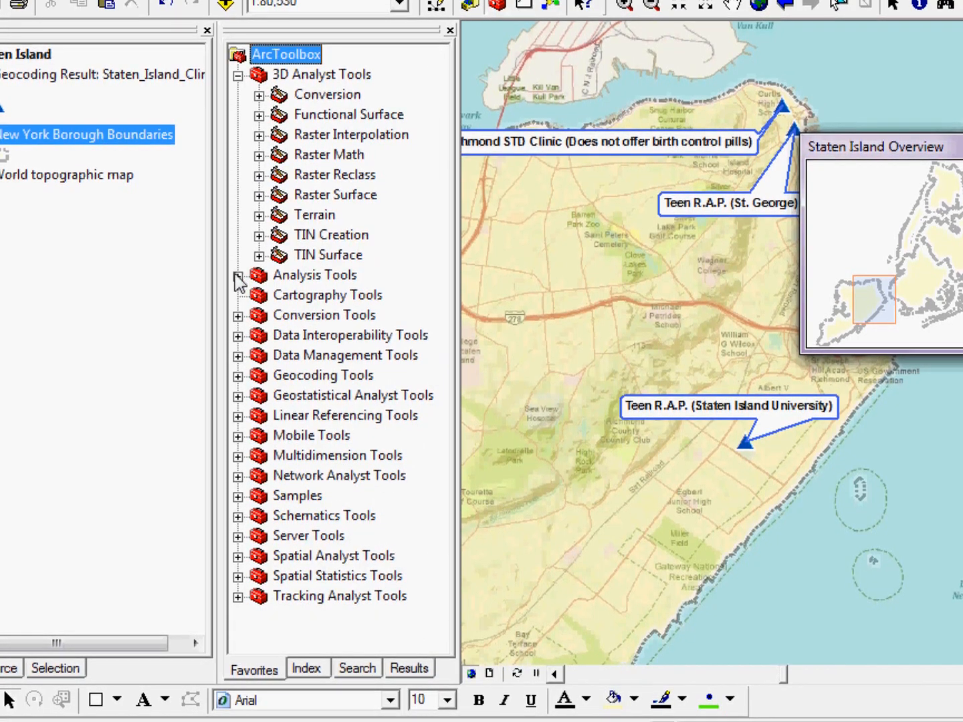
click(238, 276)
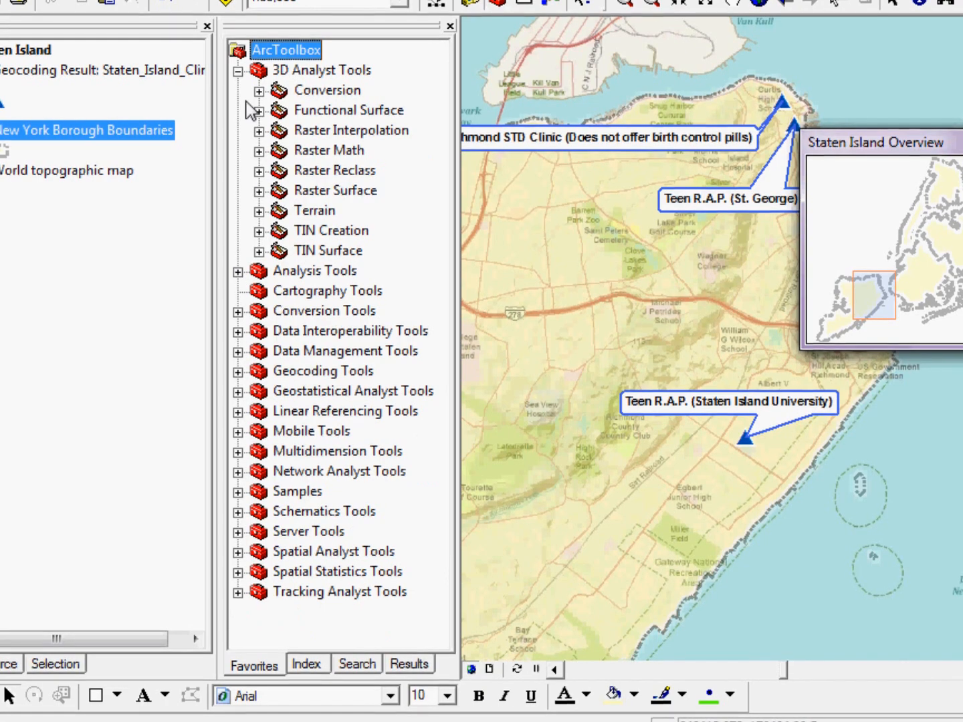
click(242, 69)
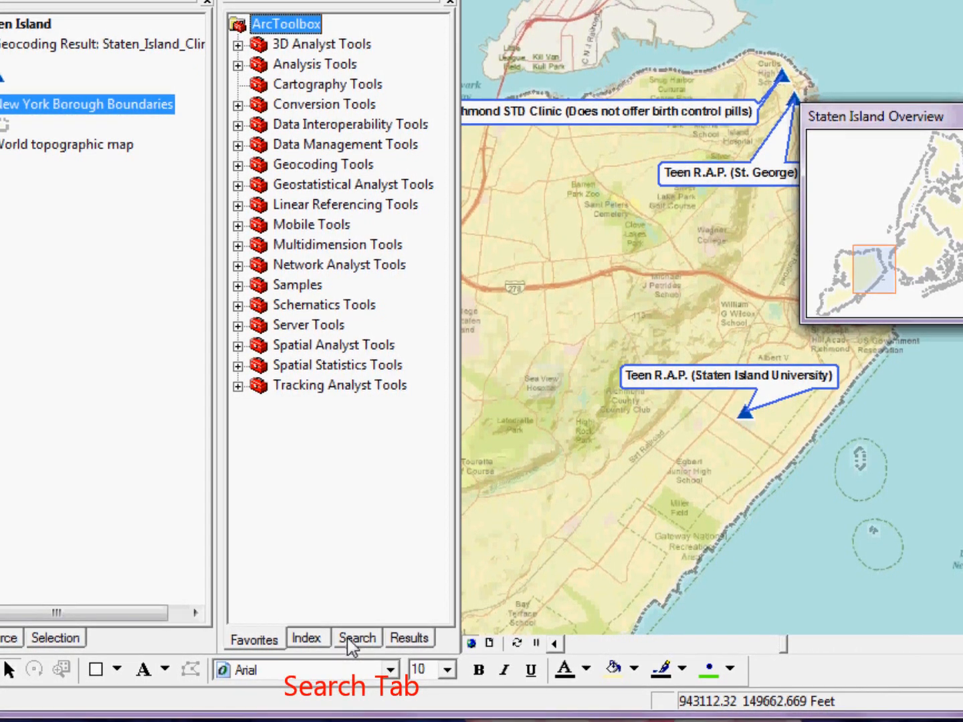
Step: Search the toolboxes for 'kml', returning the four KML tools
click(356, 636)
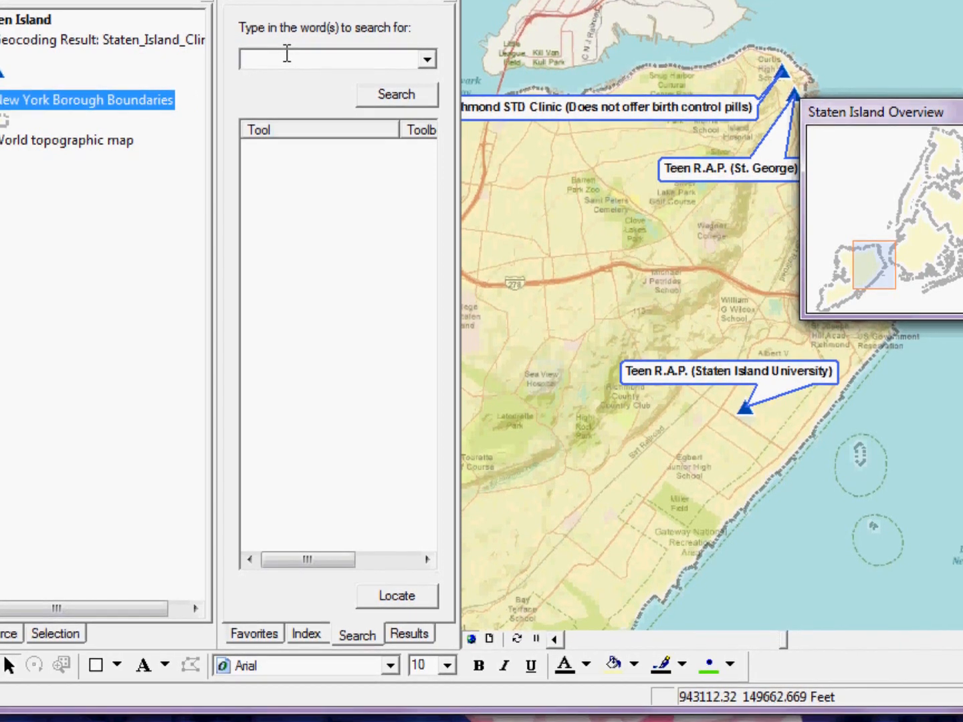
text(kml)
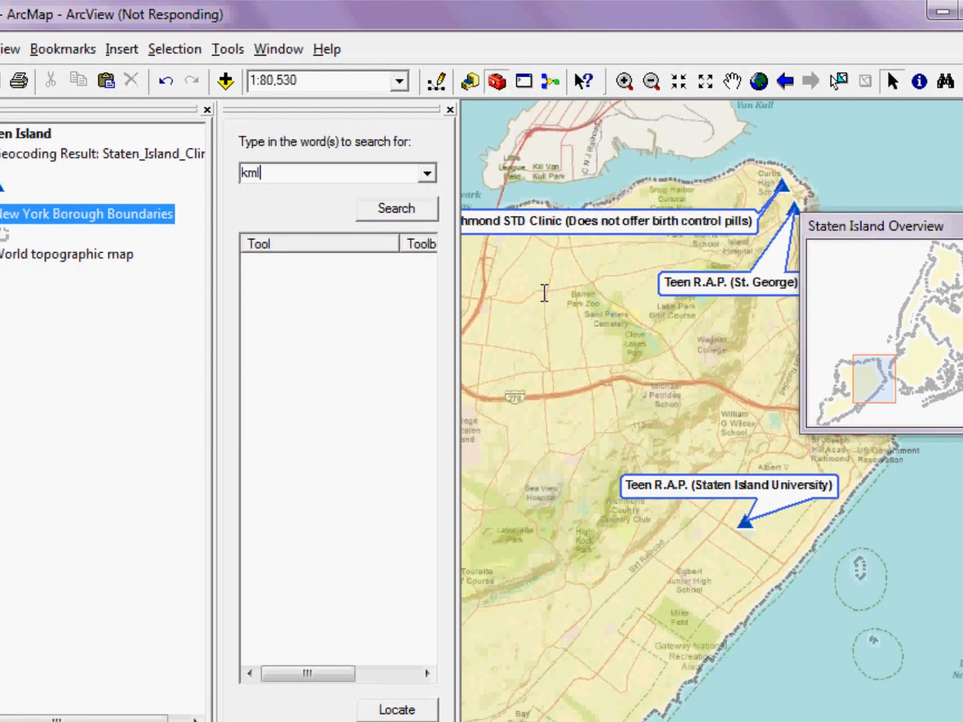
click(395, 208)
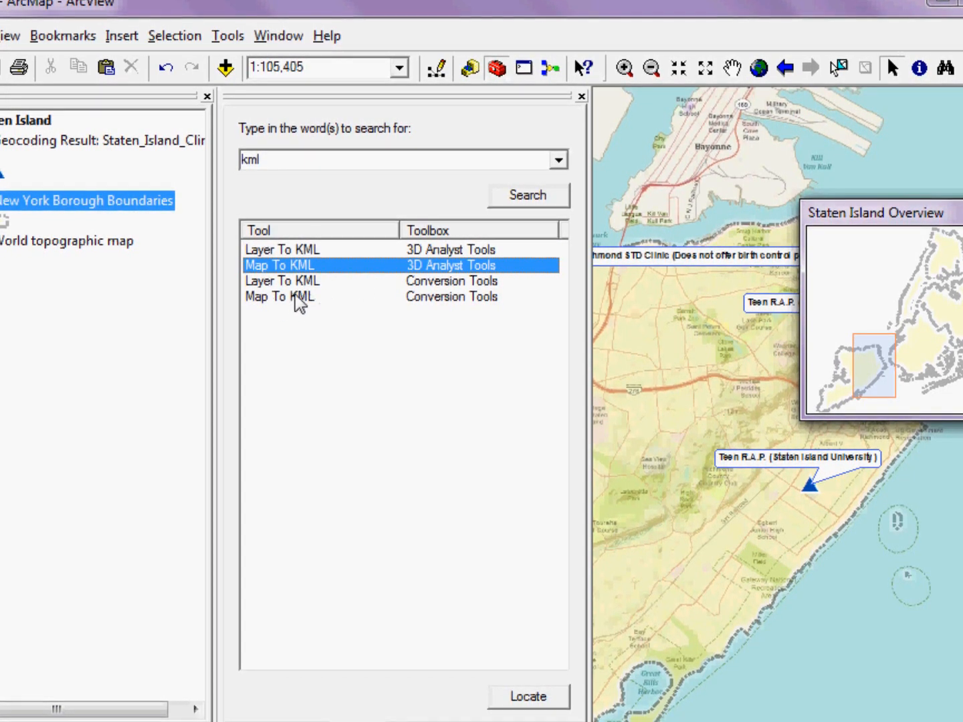
Step: Locate Layer To KML (Conversion Tools) in the toolbox tree under To KML
click(283, 278)
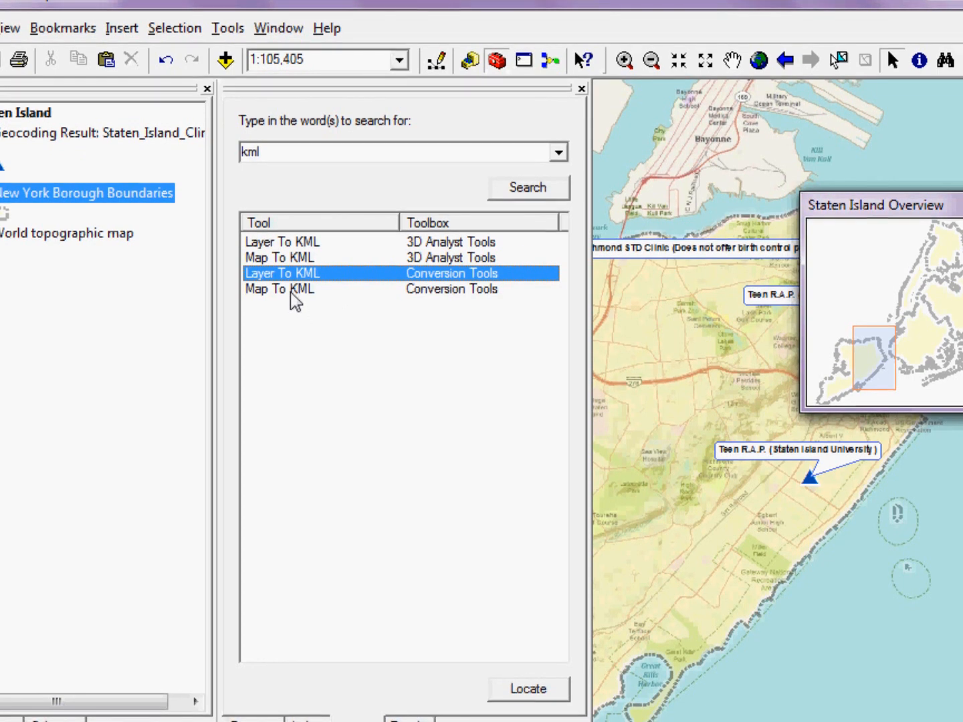
click(305, 286)
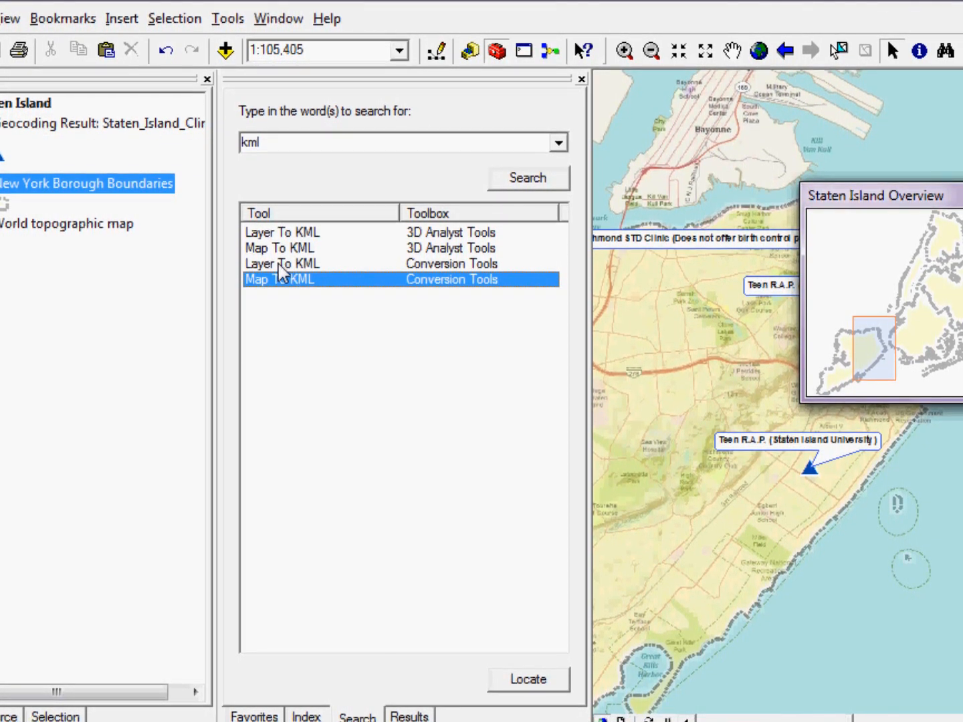
click(282, 262)
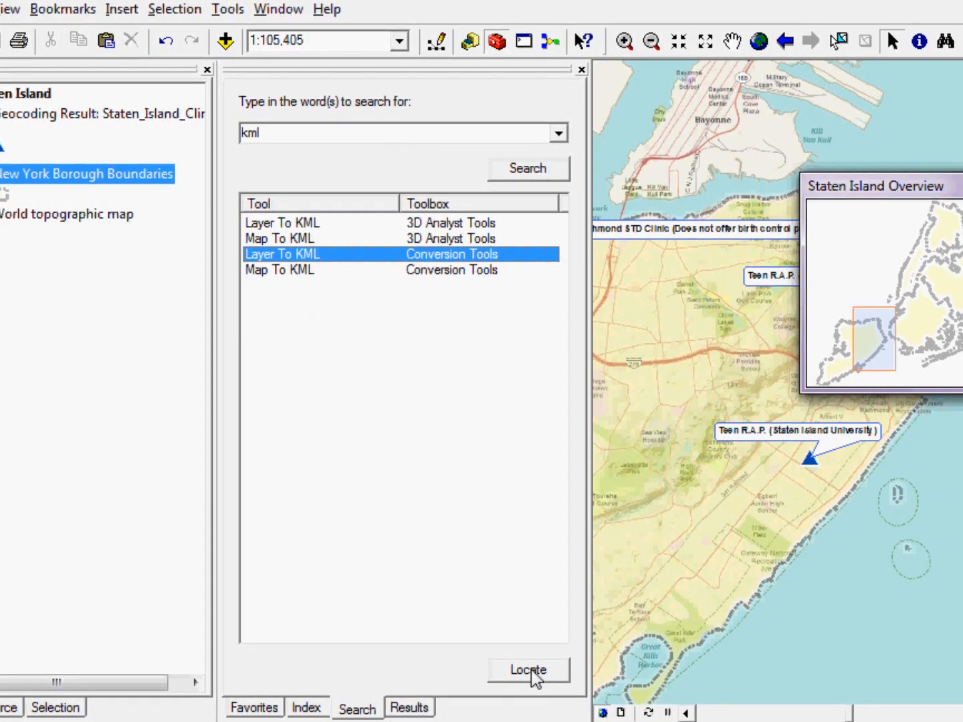
click(534, 668)
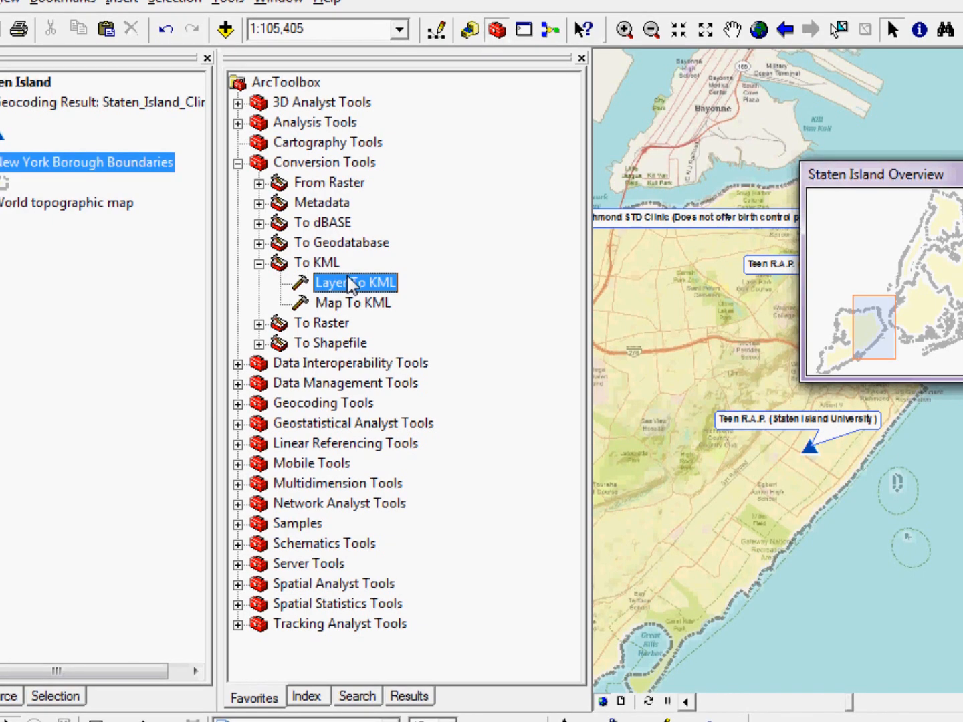
Step: Start Layer To KML with Geocoding Result: Staten_Island_Clinics as the input layer
double_click(348, 282)
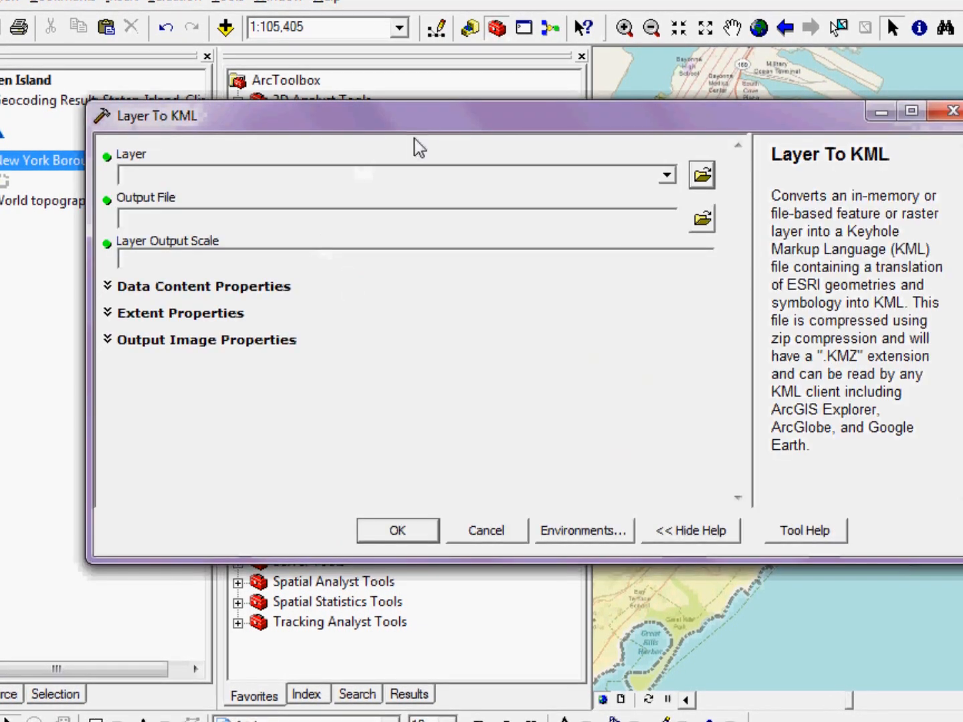
drag(417, 131, 412, 114)
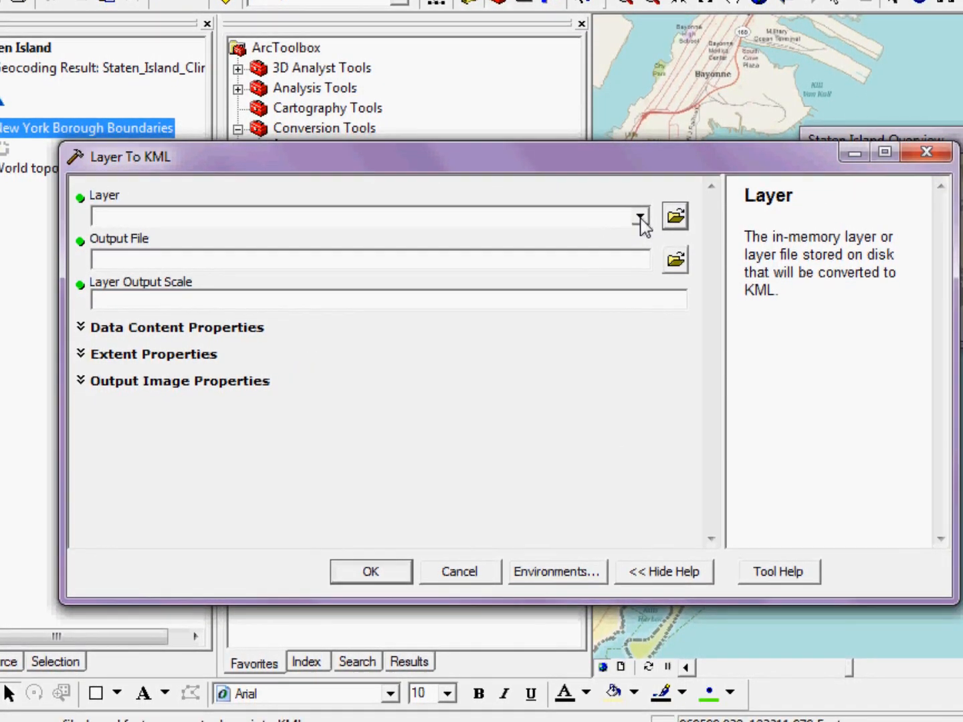
click(636, 215)
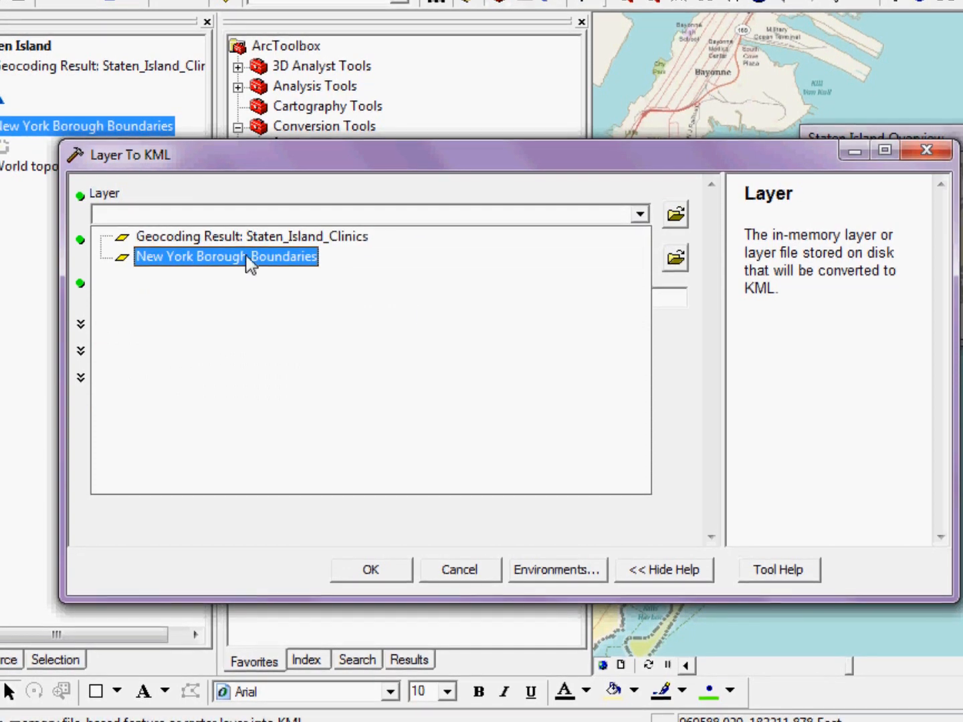
click(253, 236)
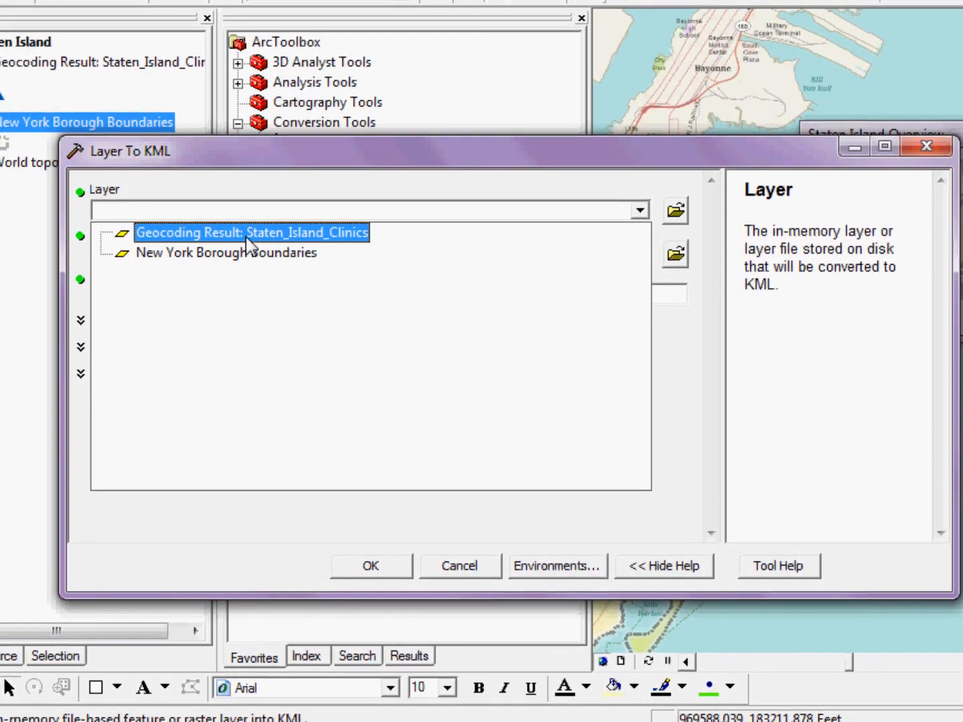
click(250, 233)
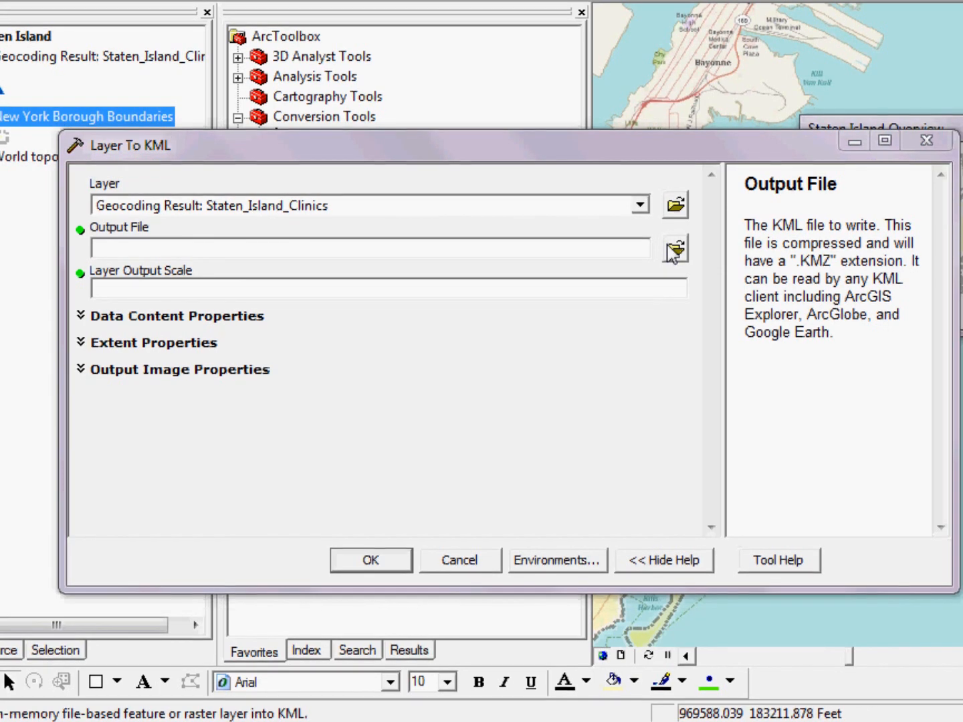
click(672, 249)
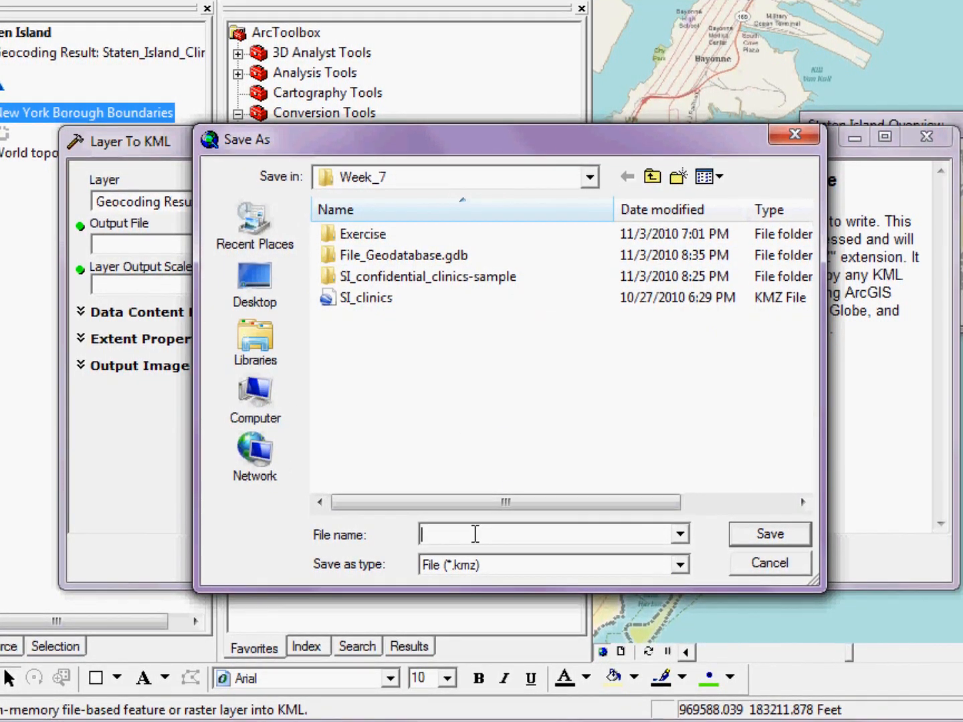
text(SI_Clinics)
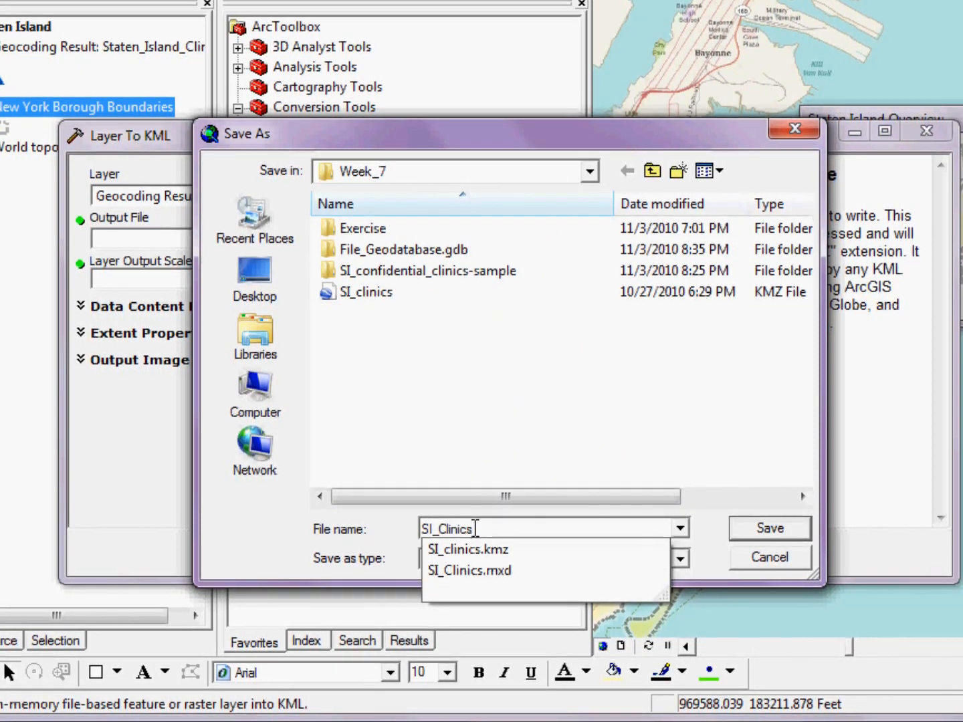
click(465, 548)
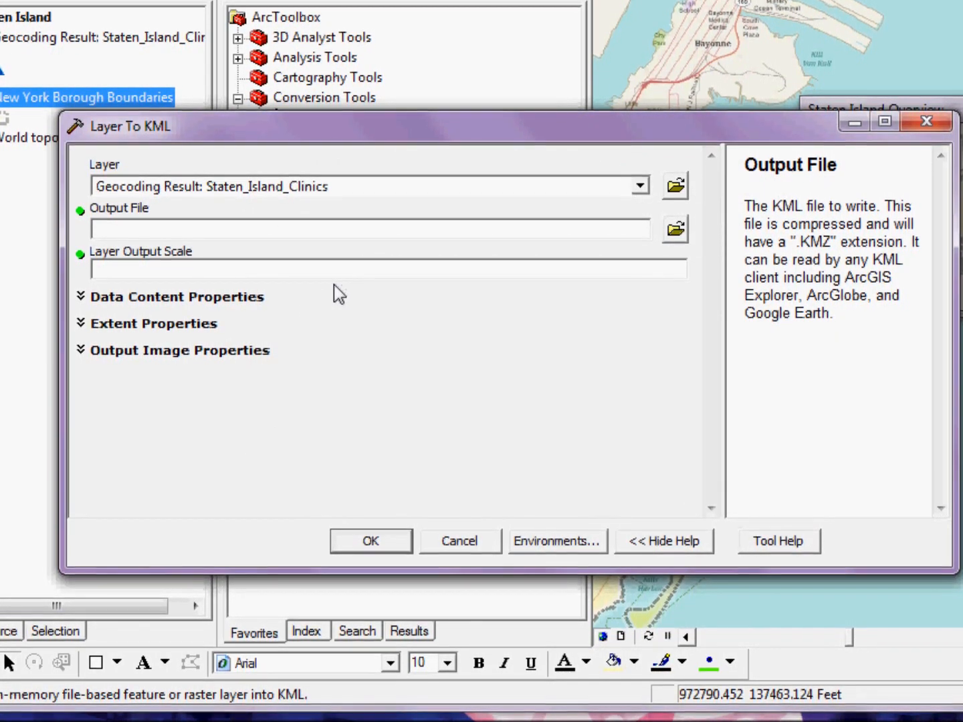
Step: Run Layer To KML to C:\GIS\CUNY\Week_7\SI_Clinics_2010.kmz at output scale 100000
text(C:\GIS\CUNY\Week_7\SI_Clinics_2010.kmz)
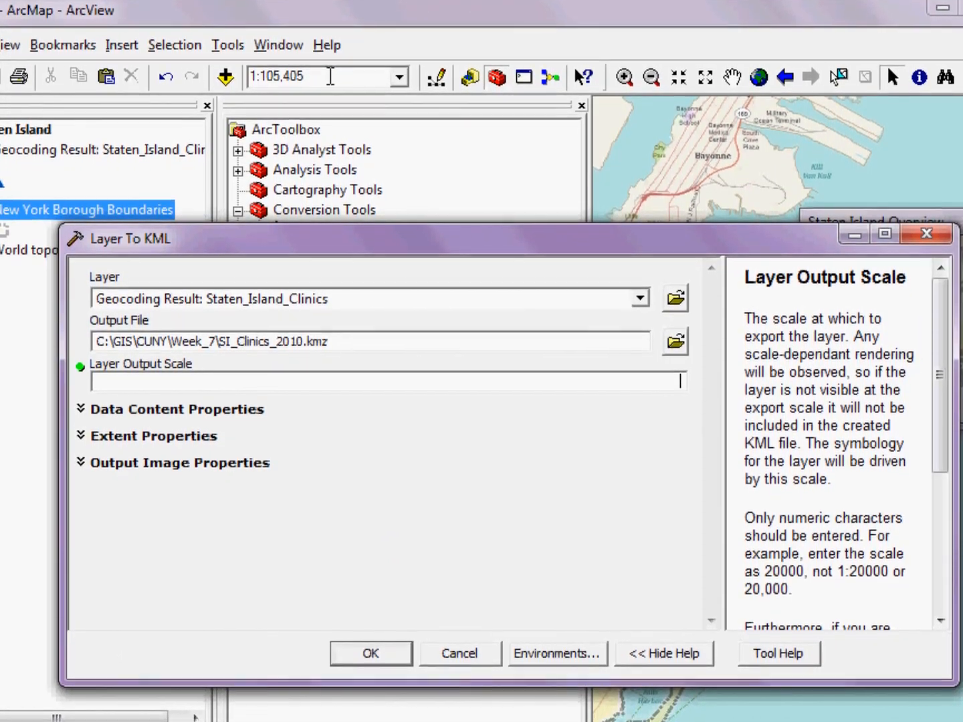
mouse_move(315, 72)
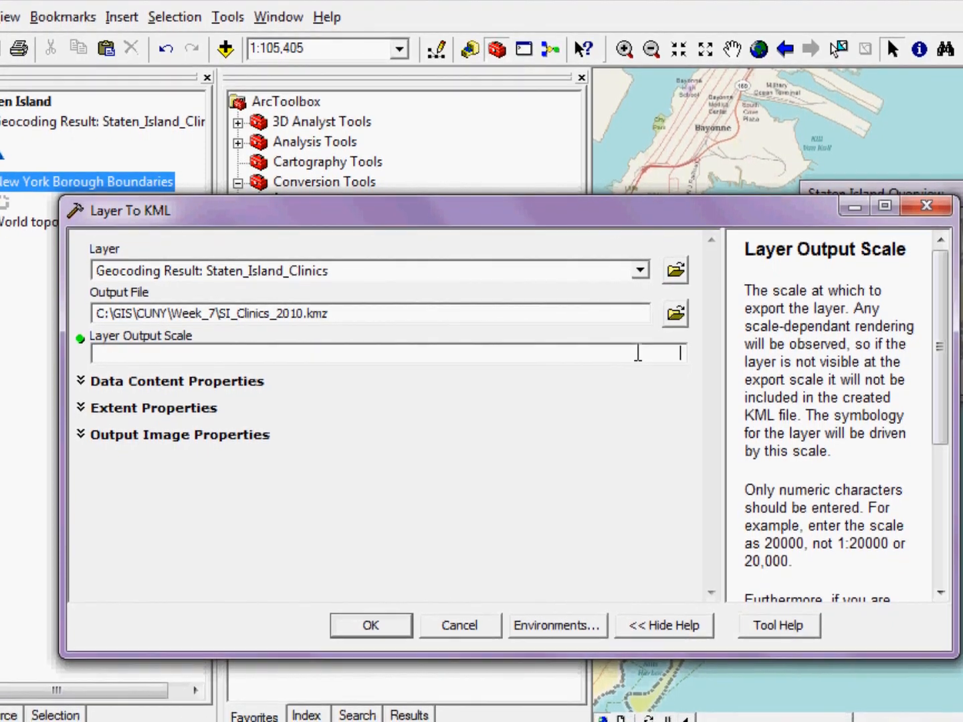
text(1)
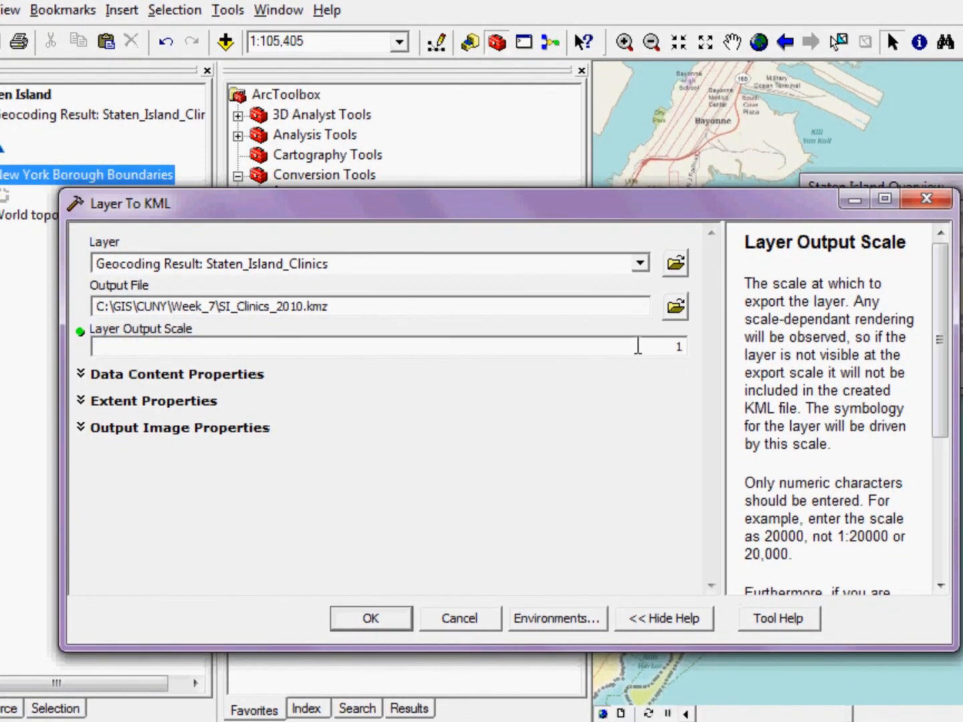
text(00)
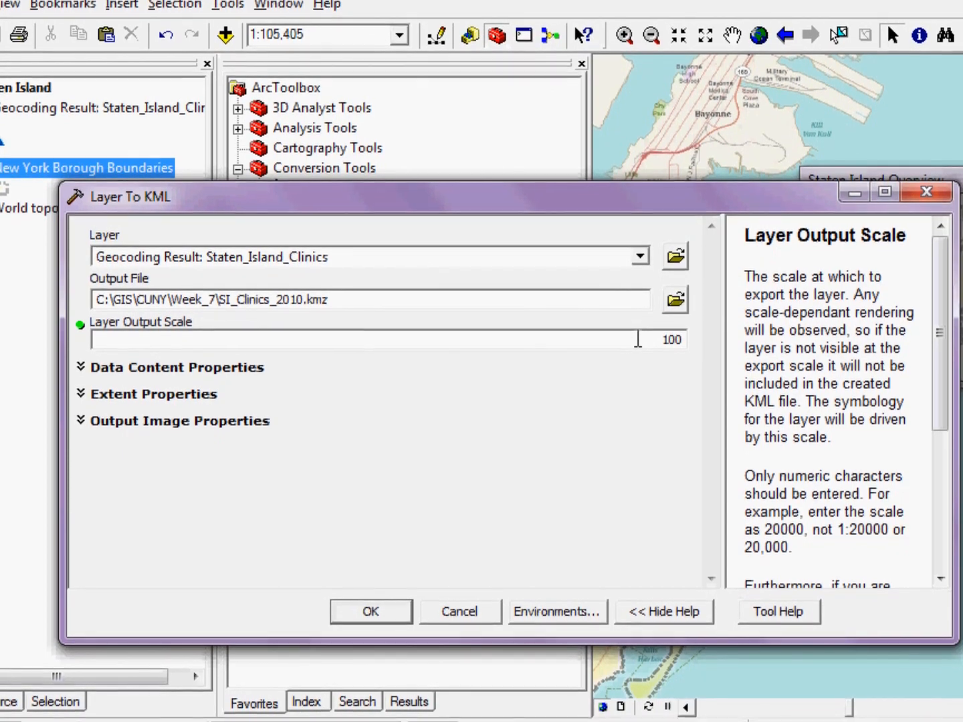
text(100000)
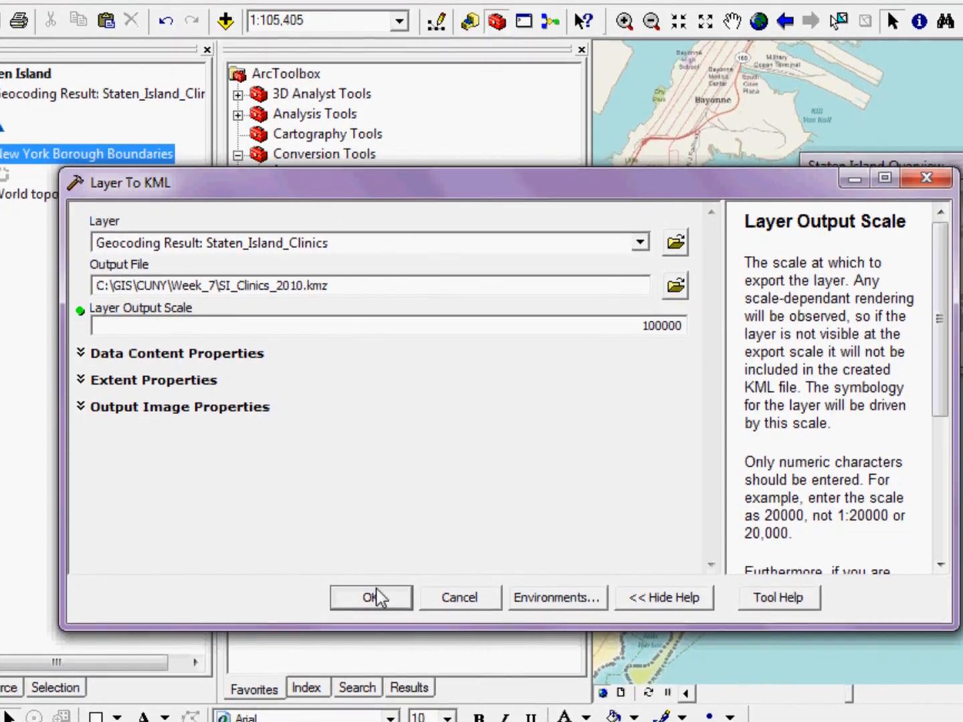
click(370, 596)
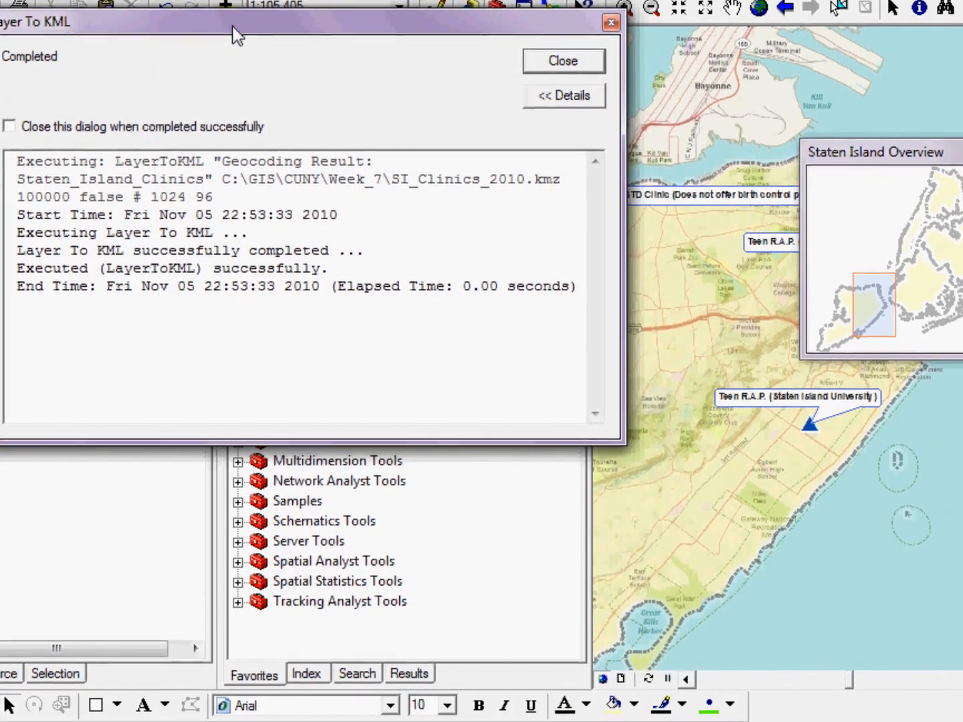
drag(234, 22, 401, 79)
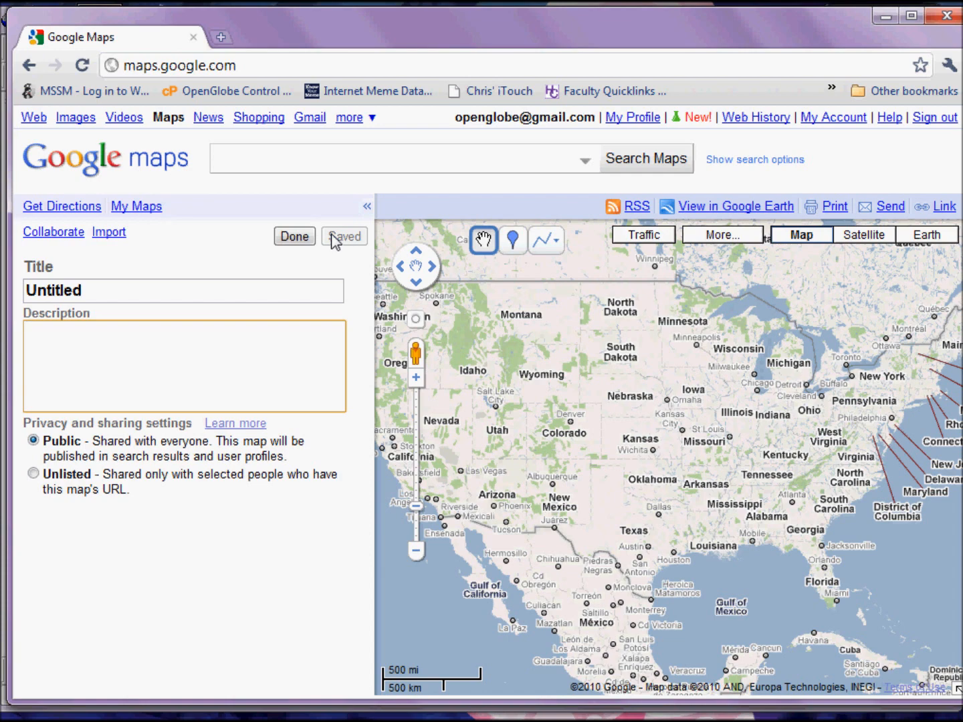
Step: Title the new map Staten Island Confidential Clinics
click(722, 235)
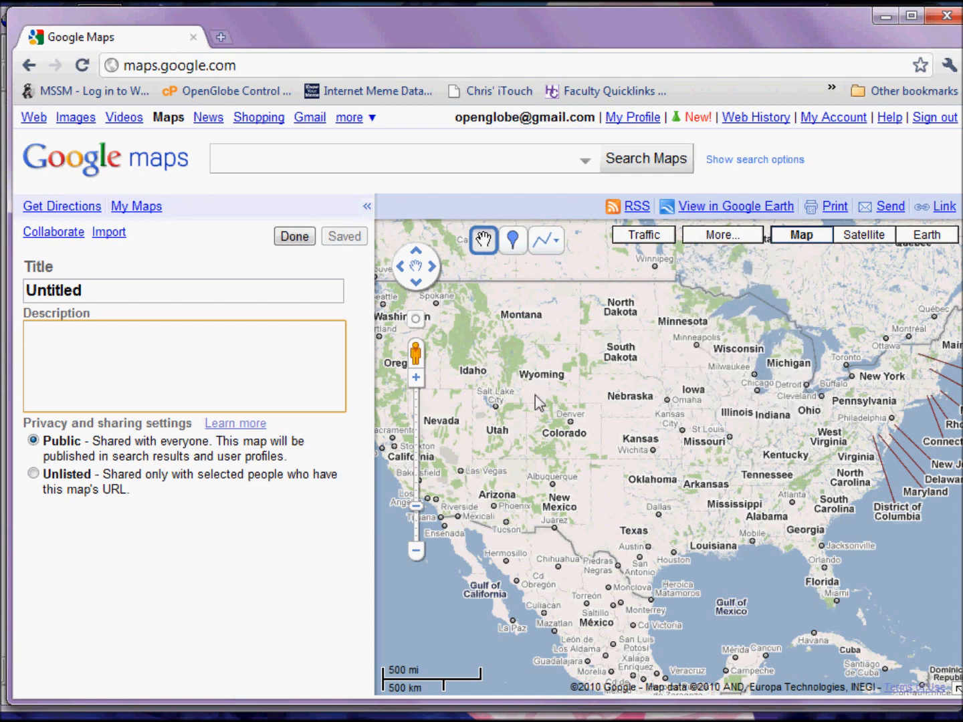
mouse_move(584, 238)
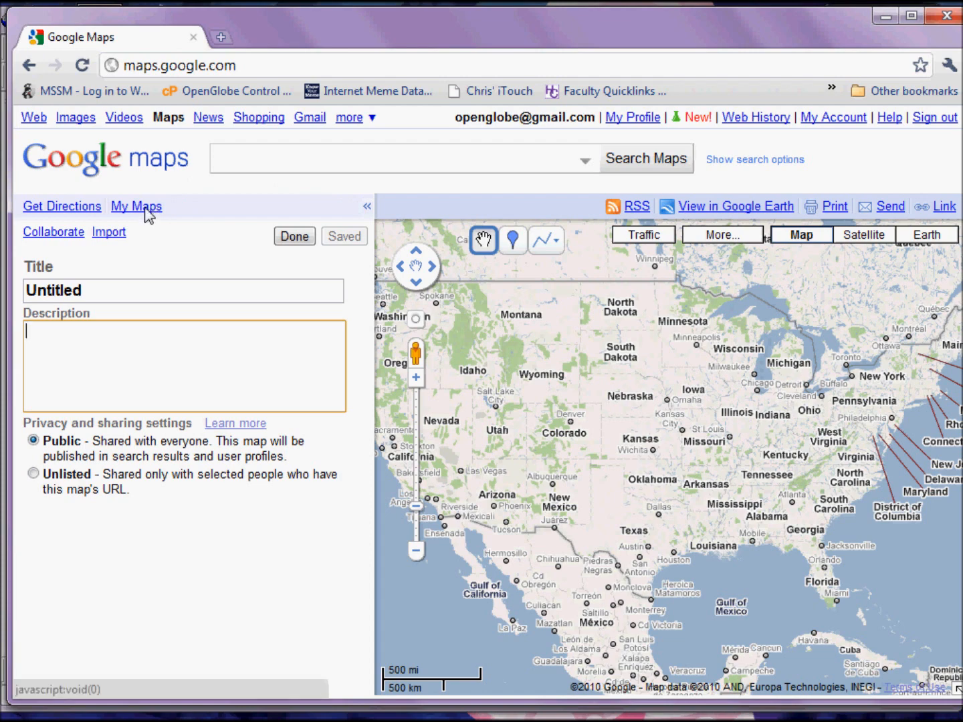
mouse_move(147, 212)
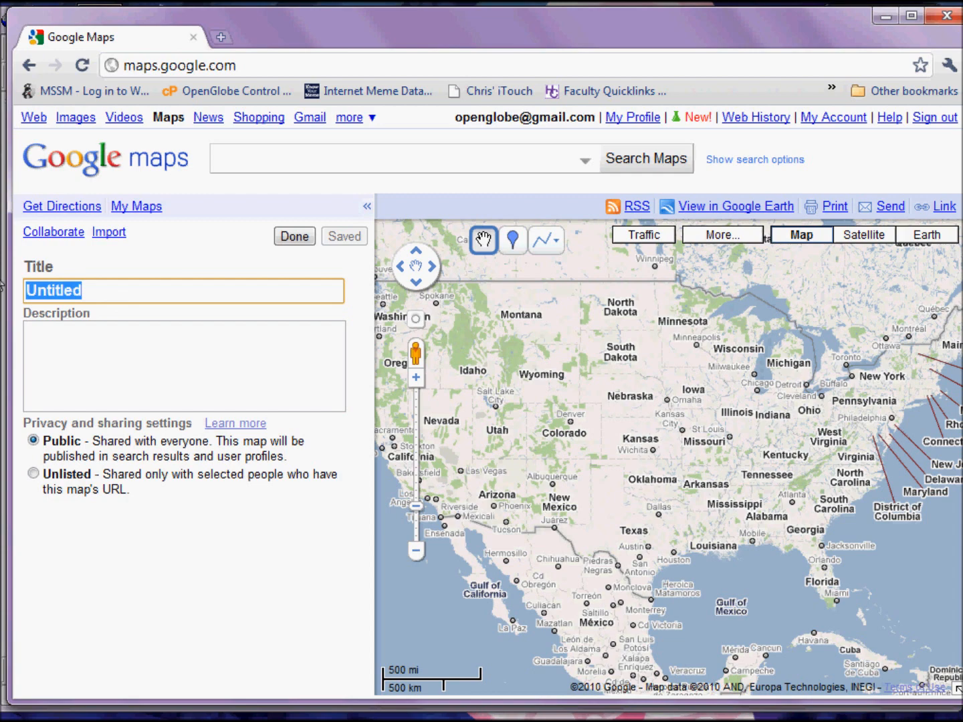
text(Con)
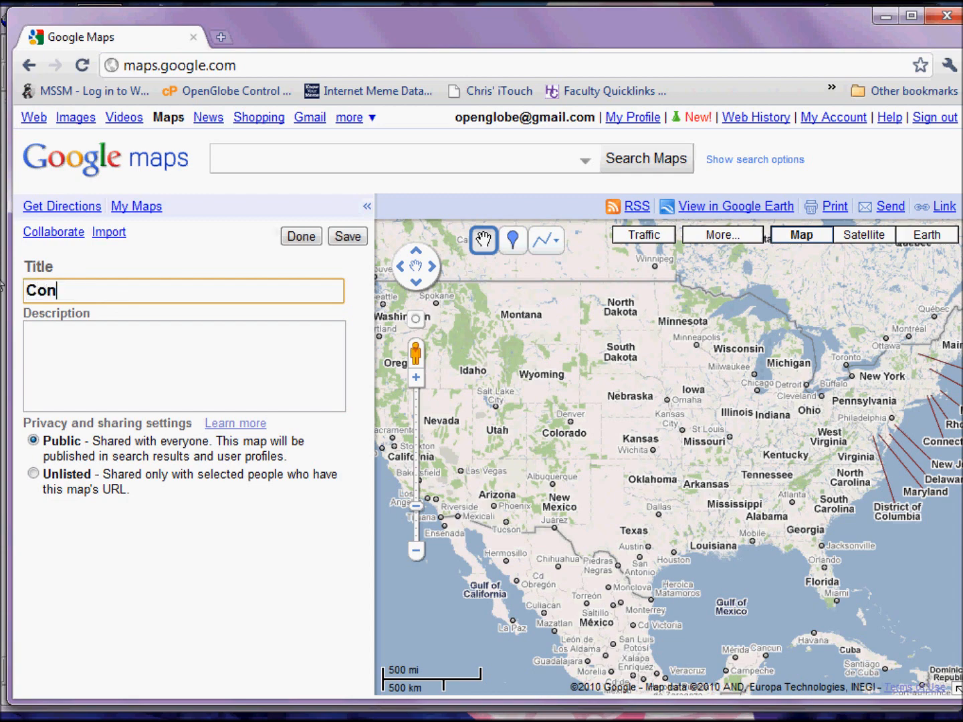
text(Staten)
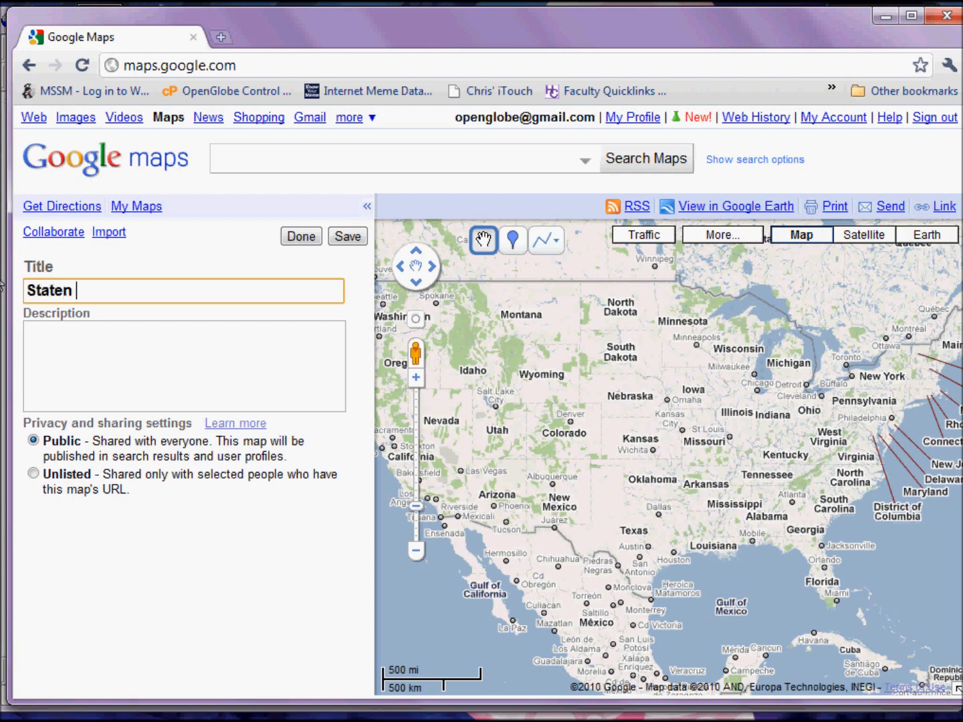
text(Island)
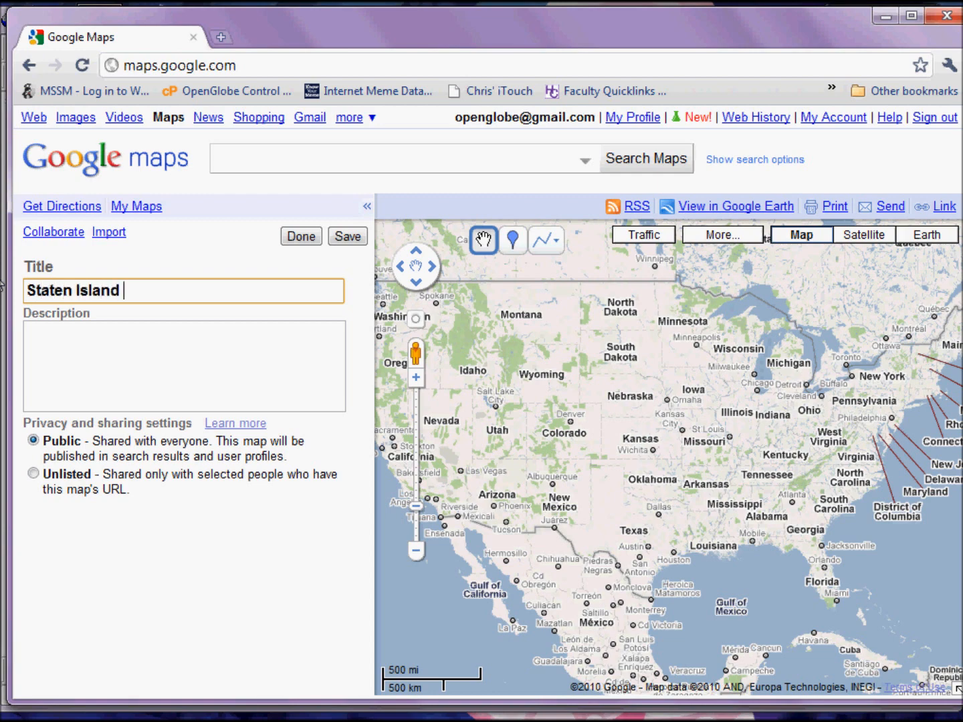
text(Confidential Clinics)
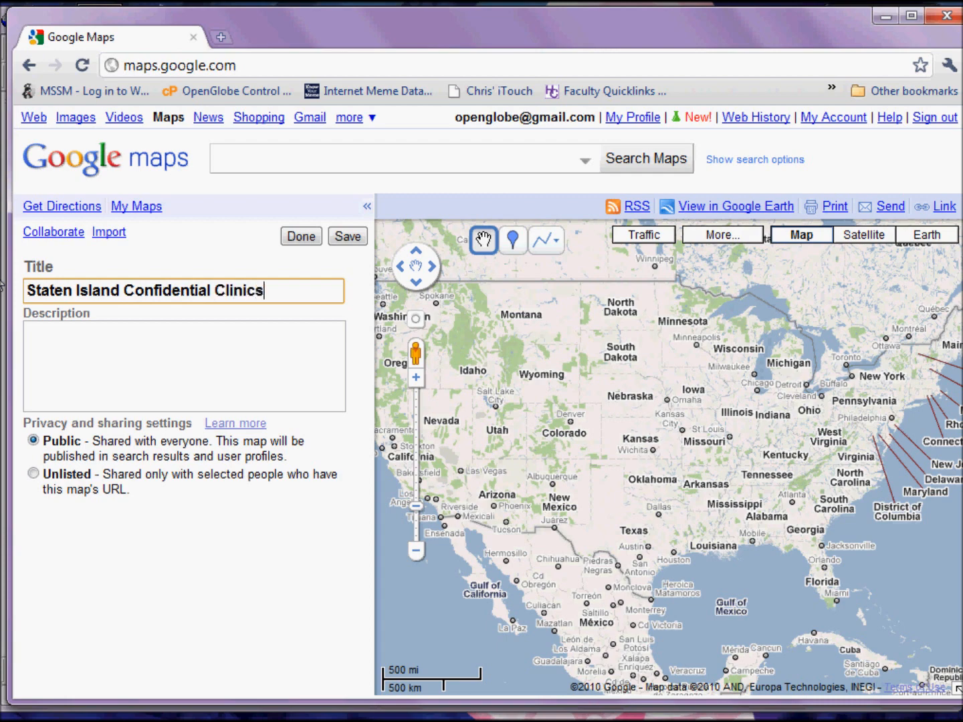
Step: Describe the map as SI Clinics. and set its privacy to Unlisted
text(SI Clini)
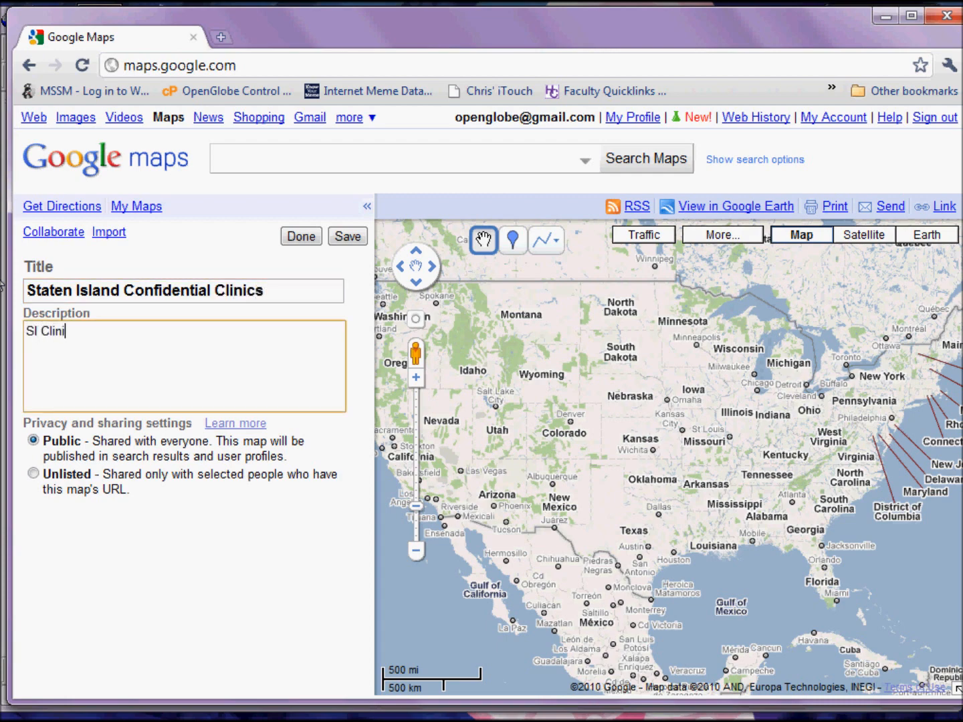
text(cs.)
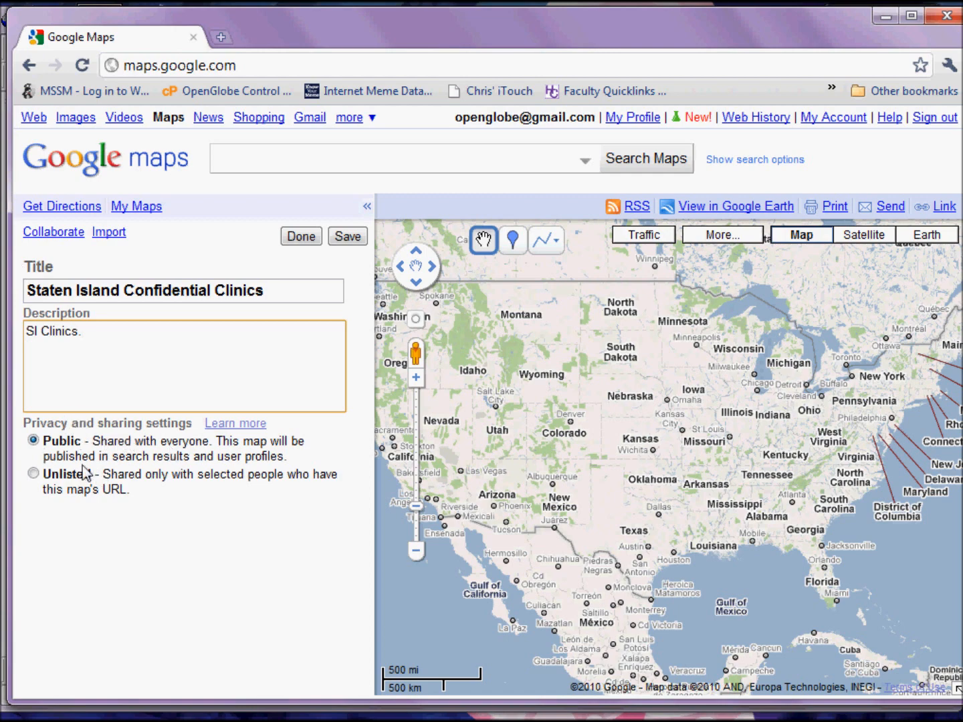
click(32, 473)
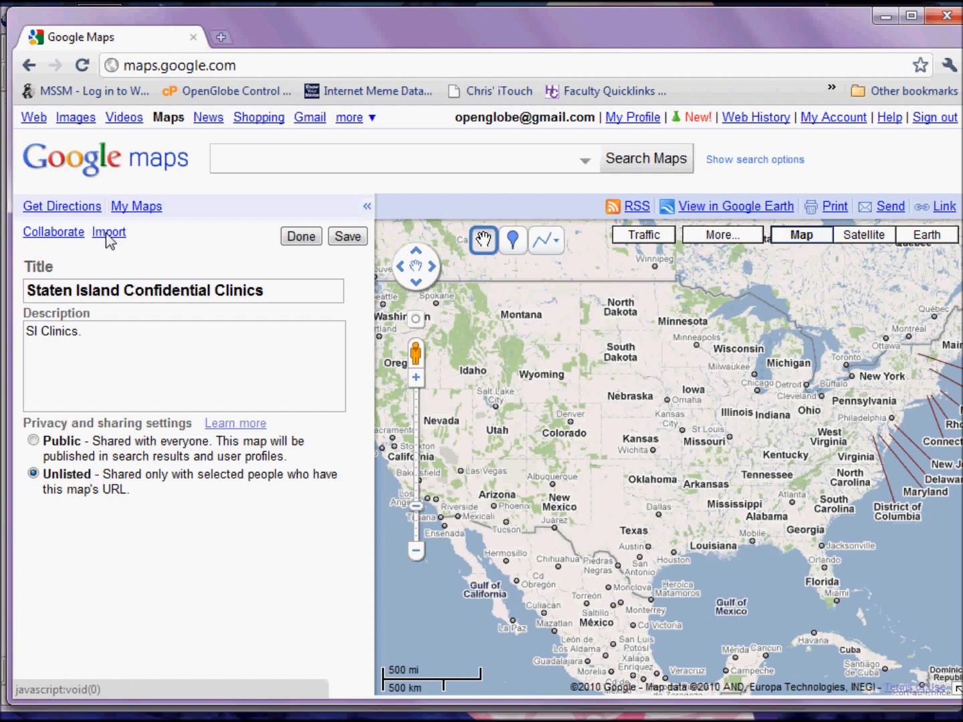
Step: Import SI_Clinics_2010.kmz into the map via Upload from File
click(109, 232)
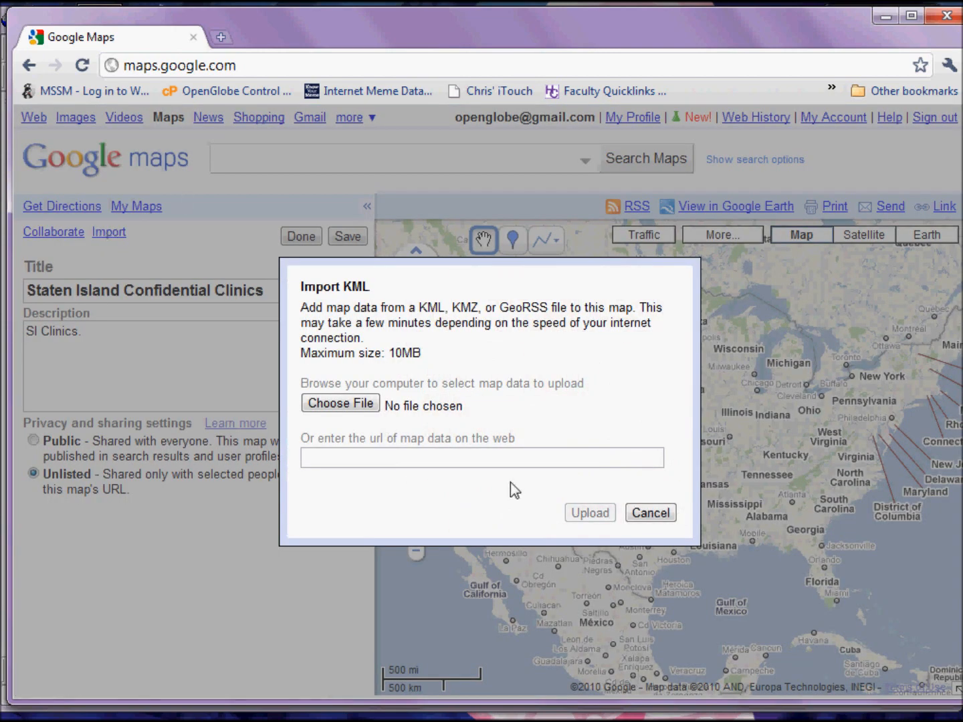
click(339, 403)
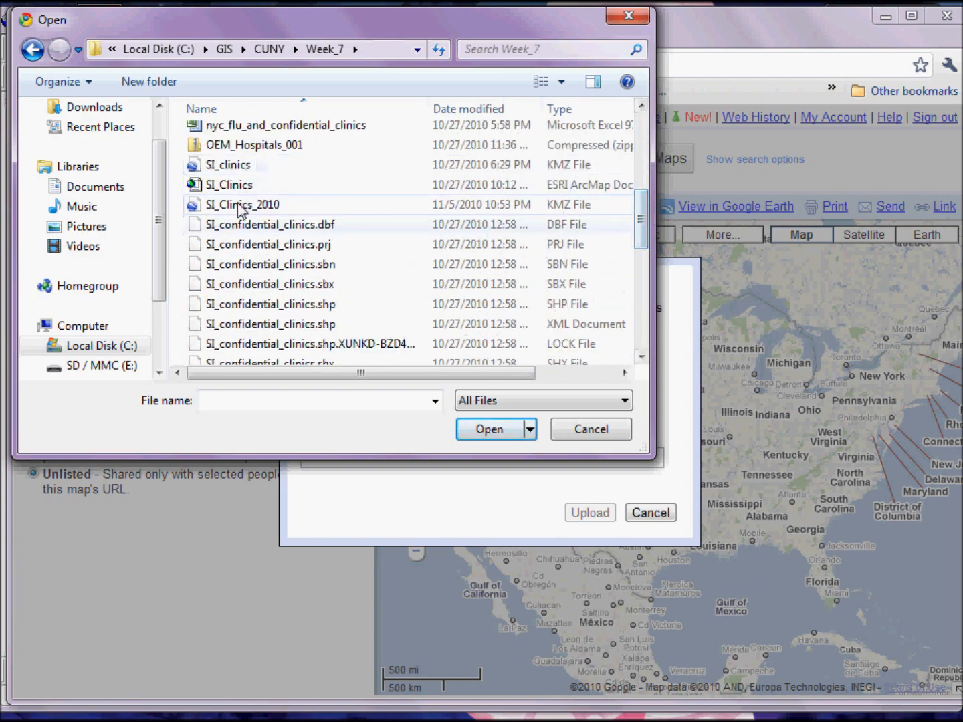
click(489, 430)
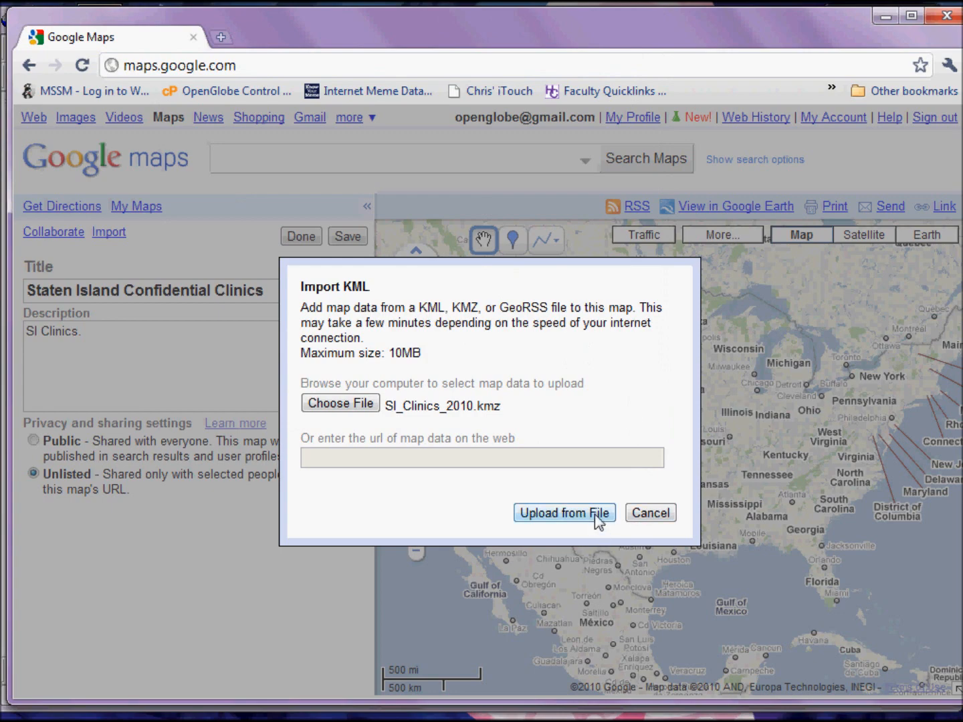
click(564, 513)
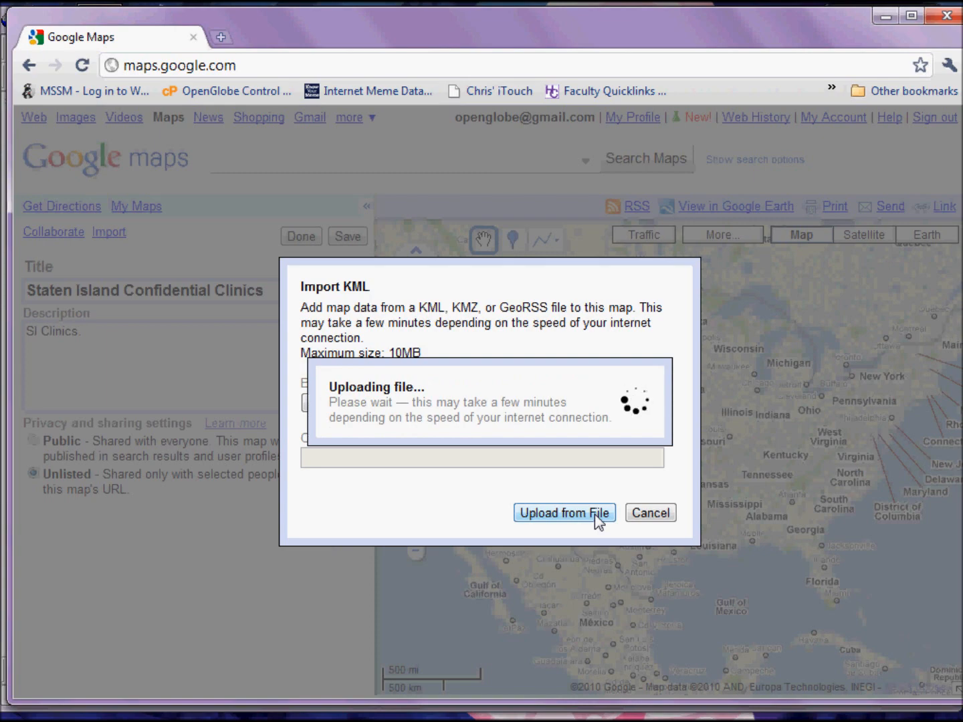
click(564, 513)
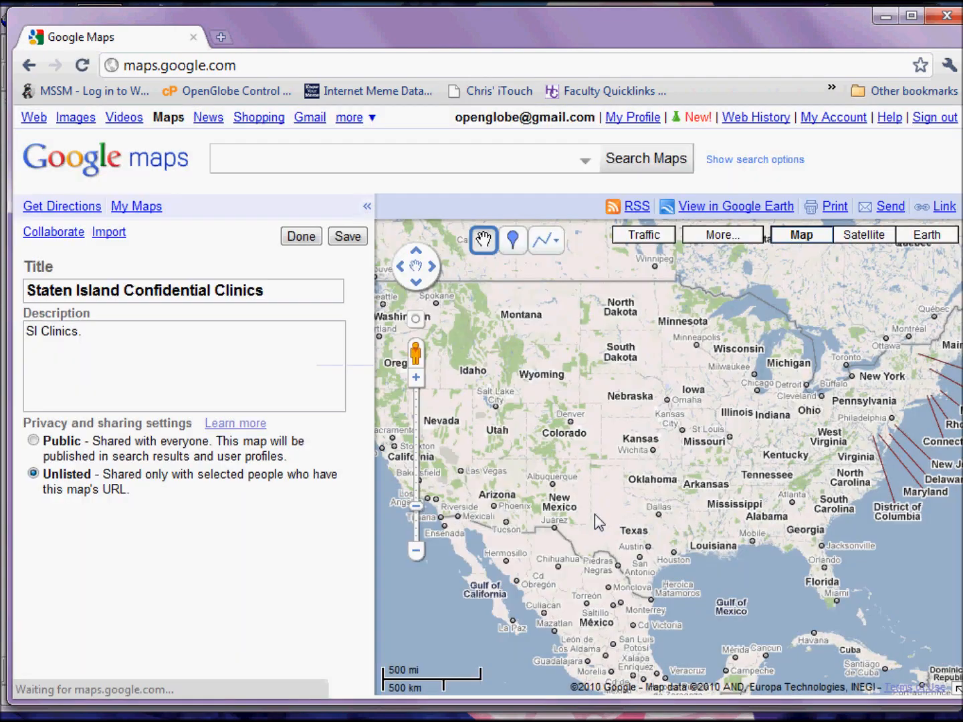
Step: Wait for the import; the map lists three clinics and centers on Staten Island
click(348, 235)
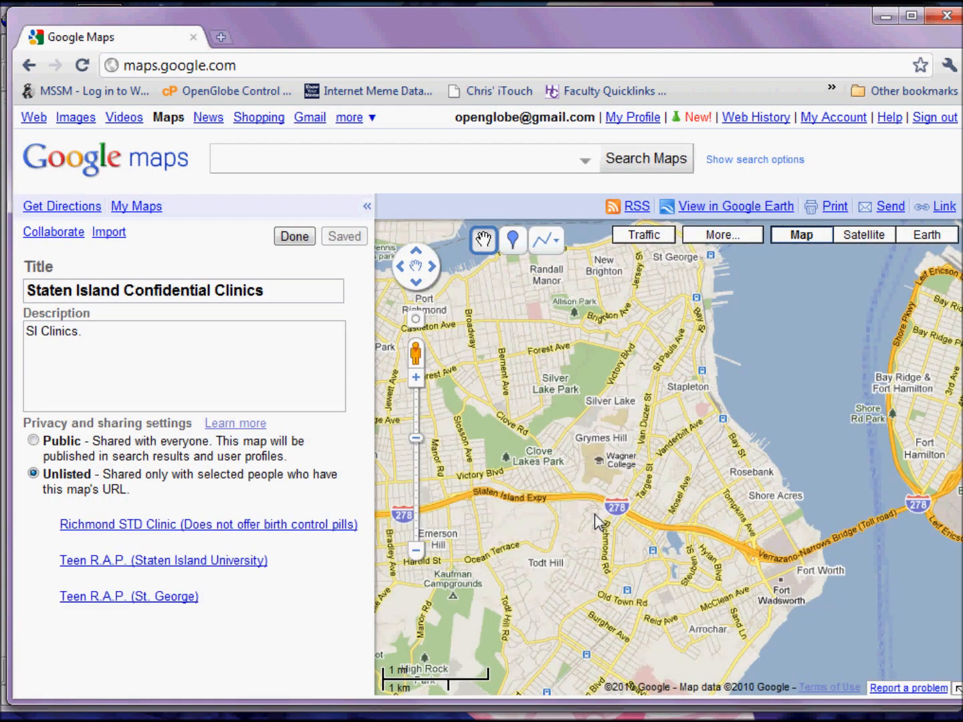
mouse_move(714, 554)
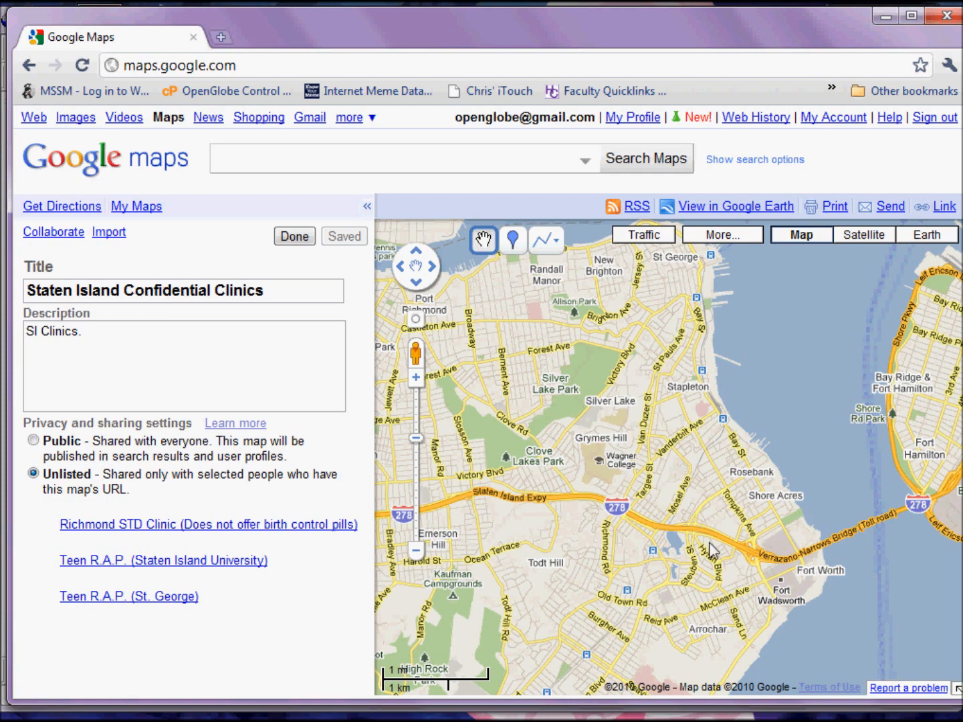
mouse_move(275, 527)
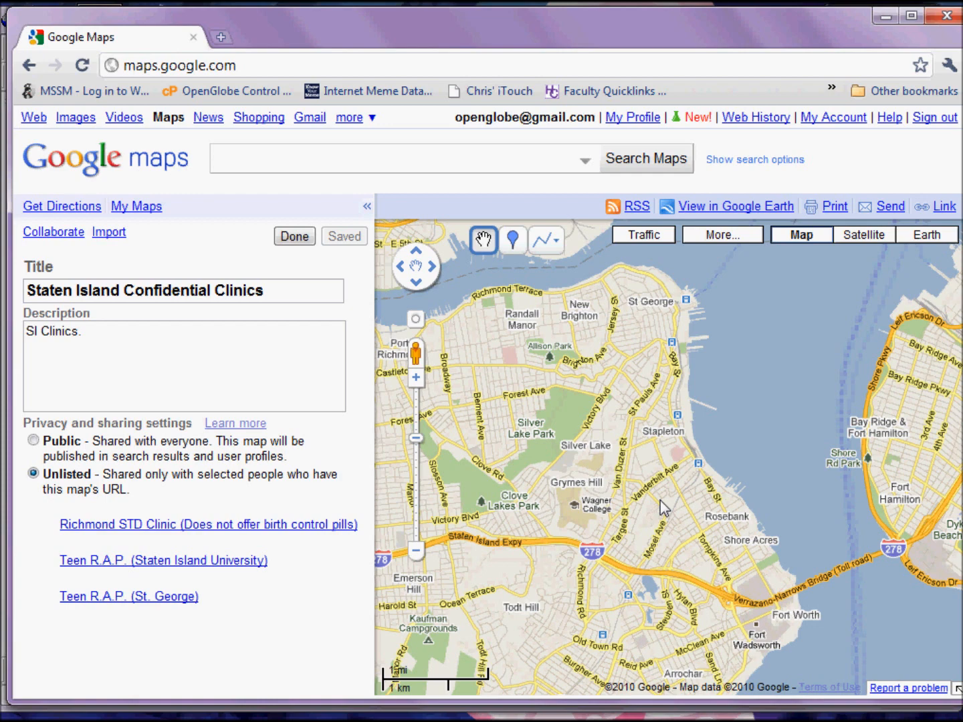
mouse_move(343, 683)
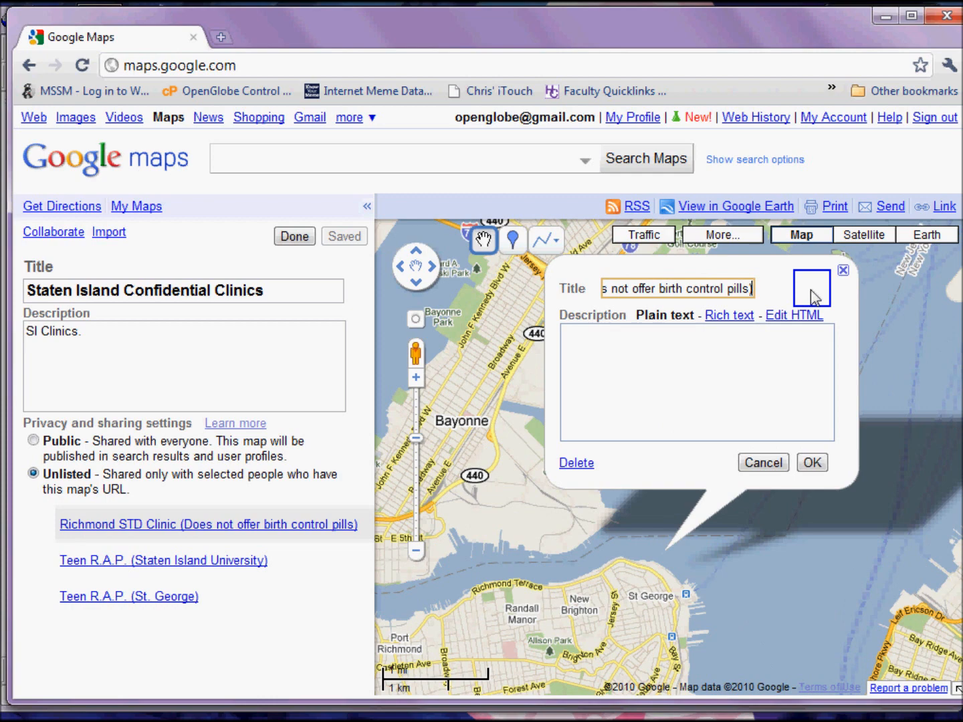
mouse_move(797, 328)
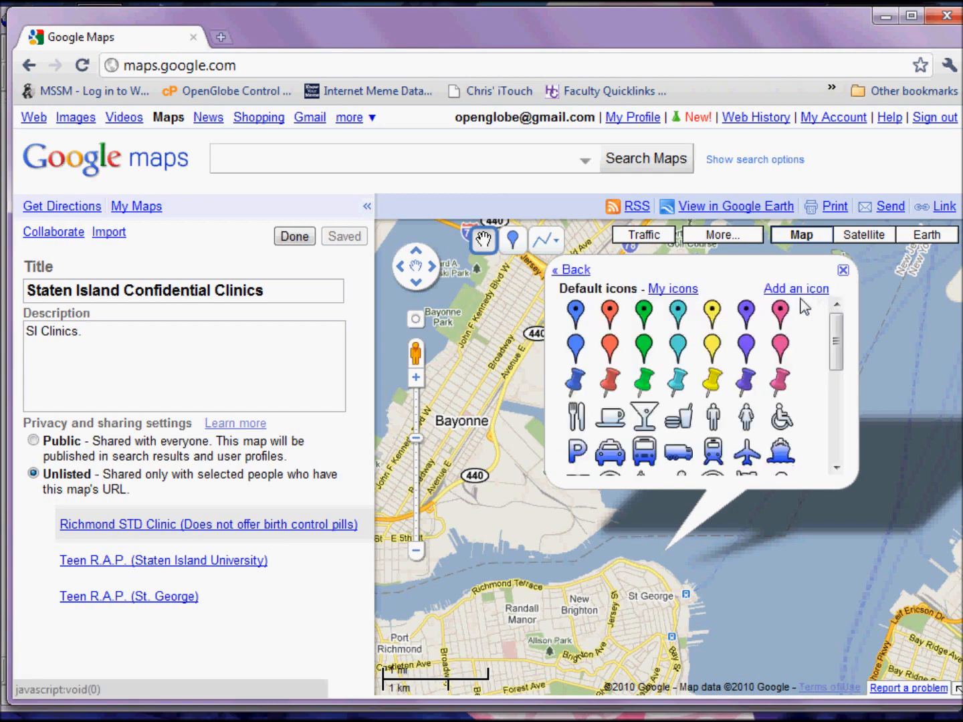
Step: Give the Richmond clinic a purple pin and start restyling the Teen R.A.P. University placemark pink
click(570, 269)
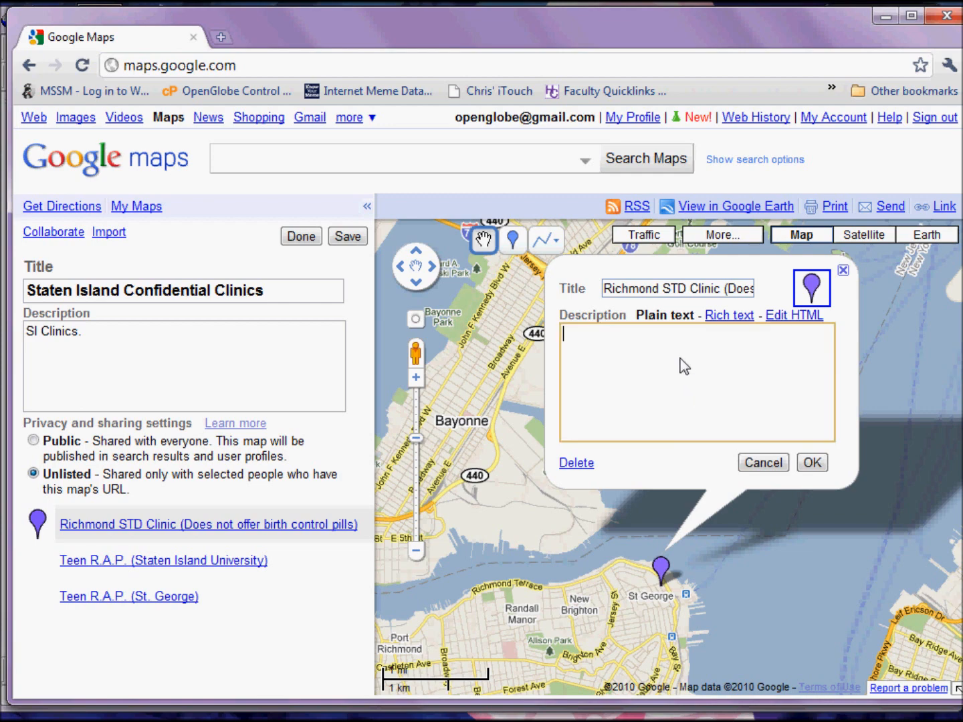
mouse_move(793, 412)
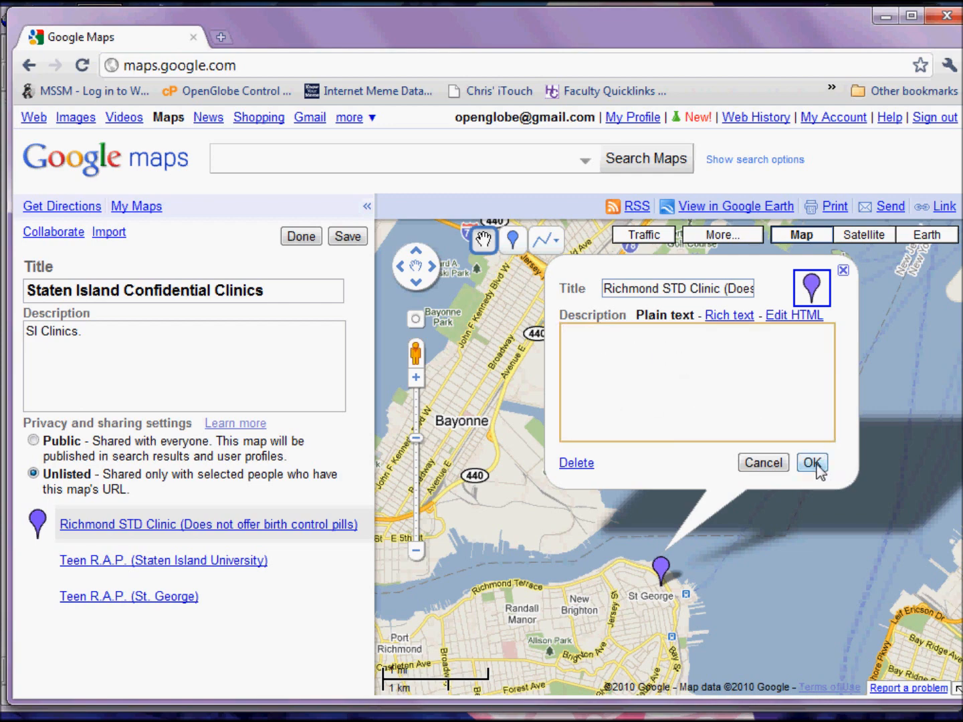
click(812, 463)
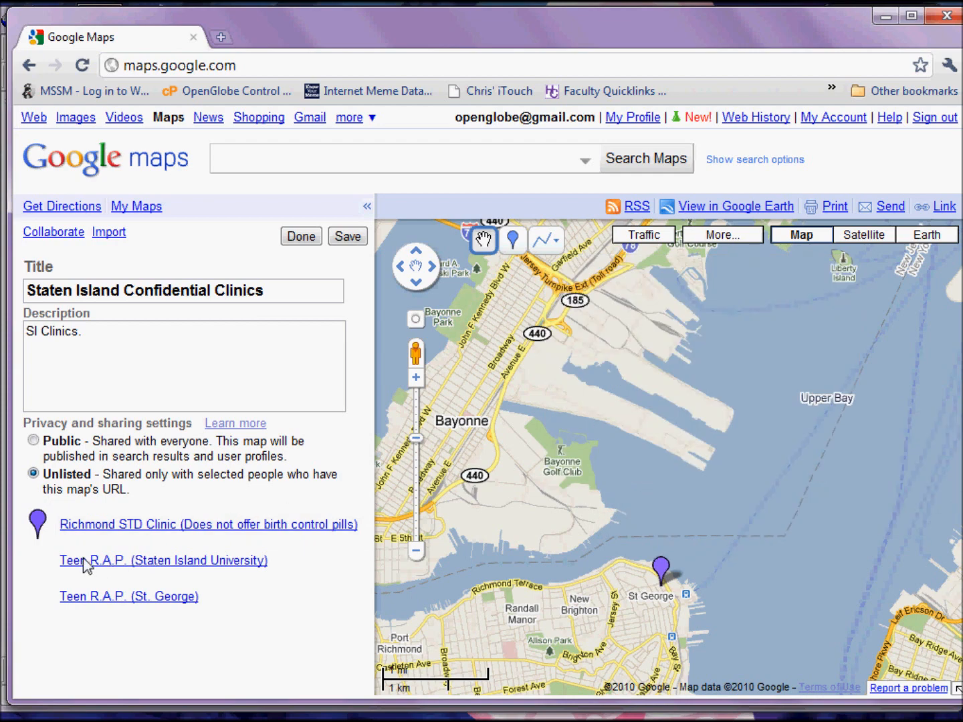
click(163, 561)
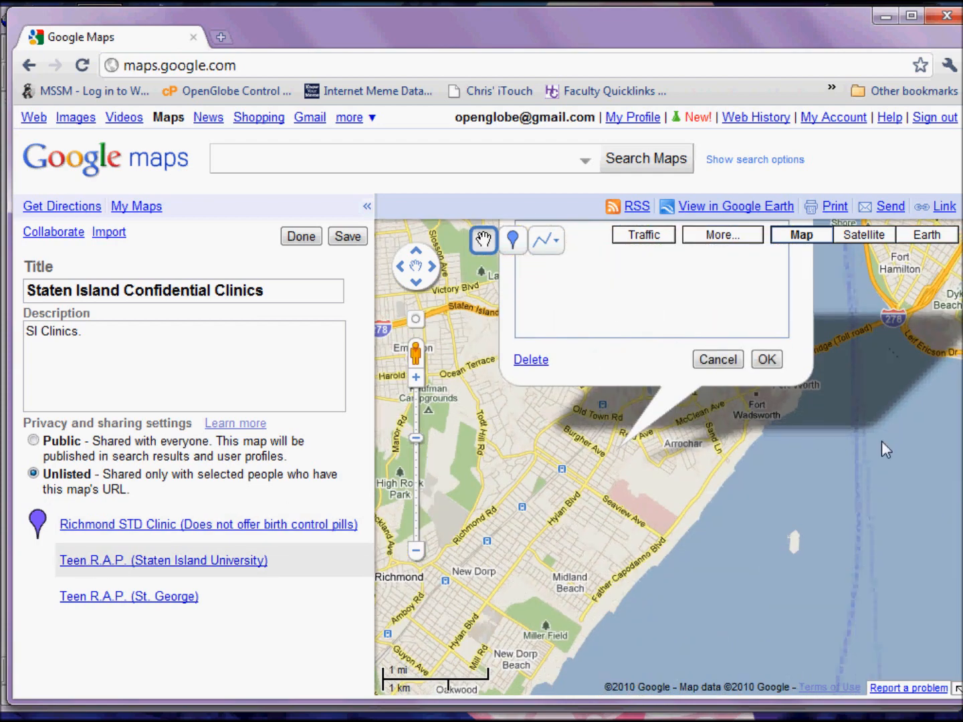
click(766, 359)
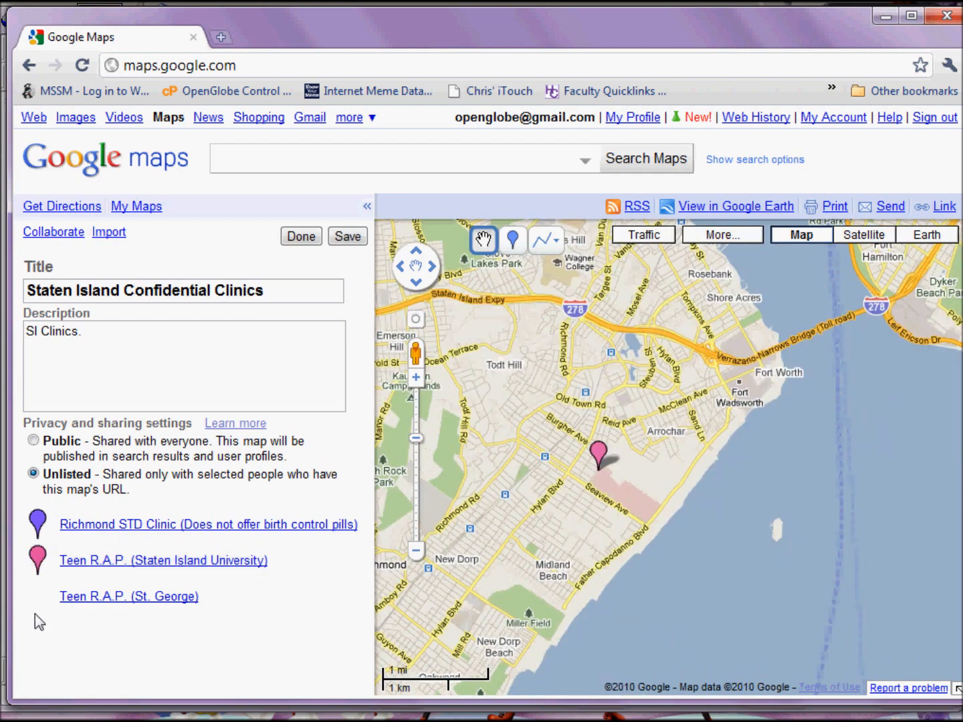
Step: Give the Teen R.A.P. St. George clinic a teal pin icon
click(128, 596)
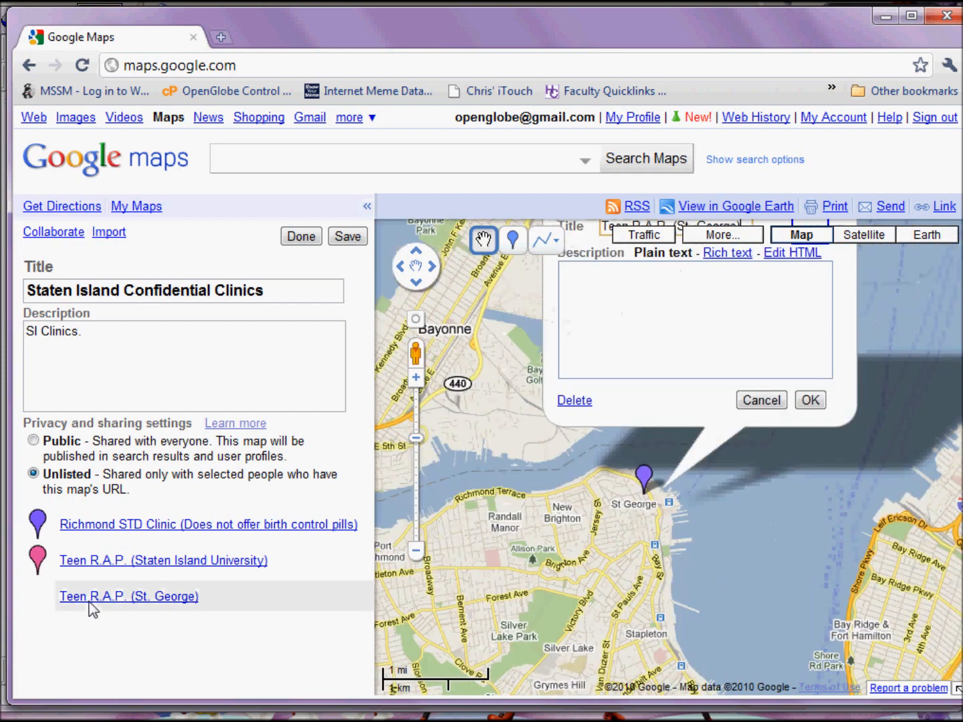
click(513, 239)
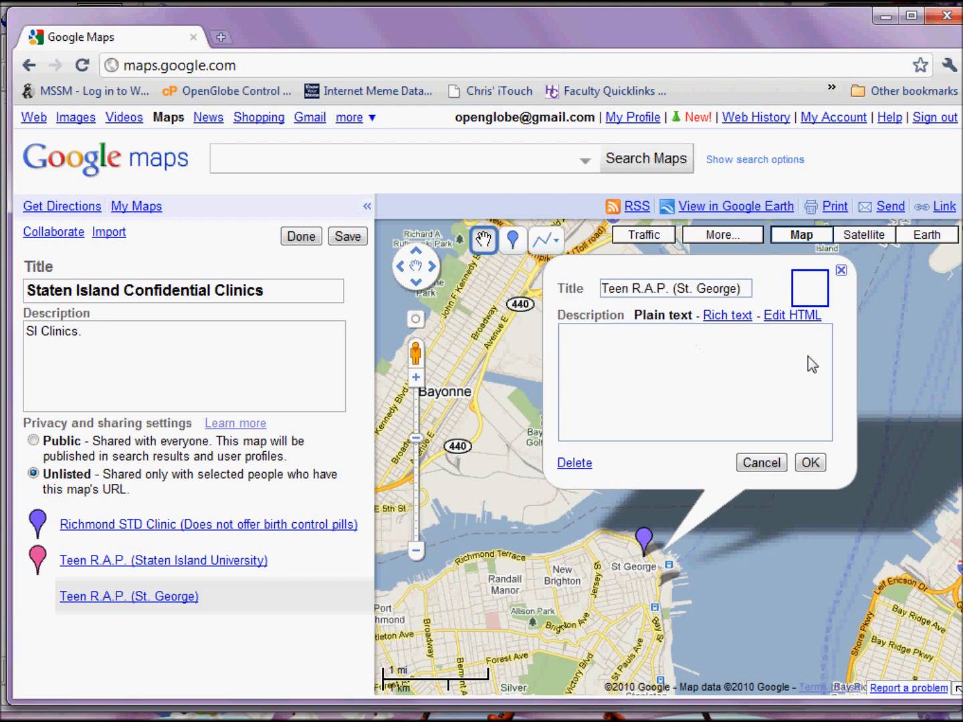
click(810, 462)
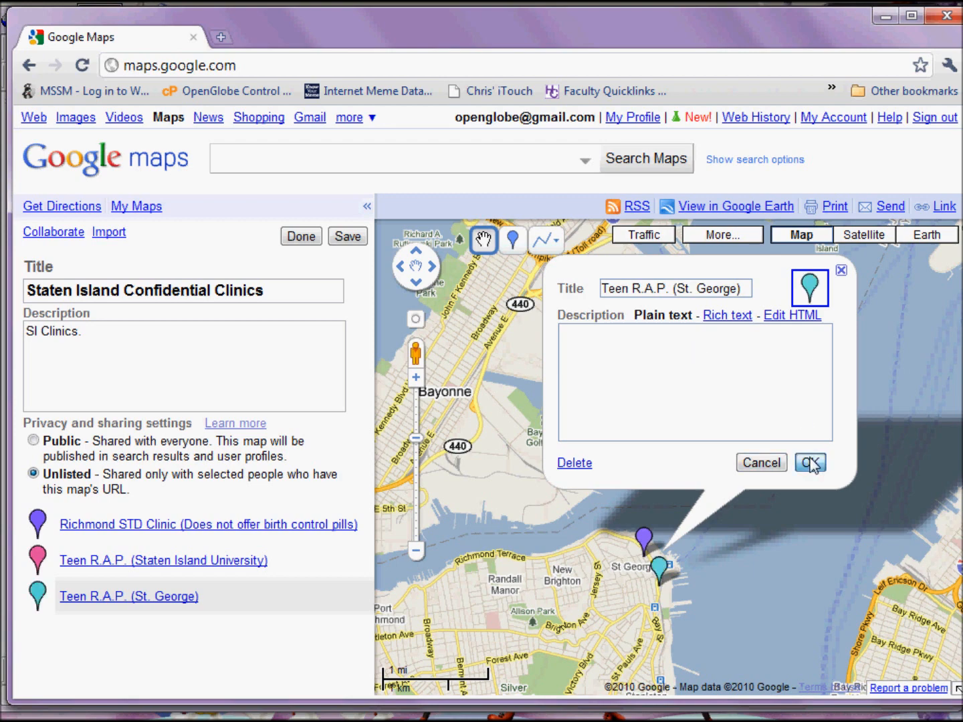
click(811, 463)
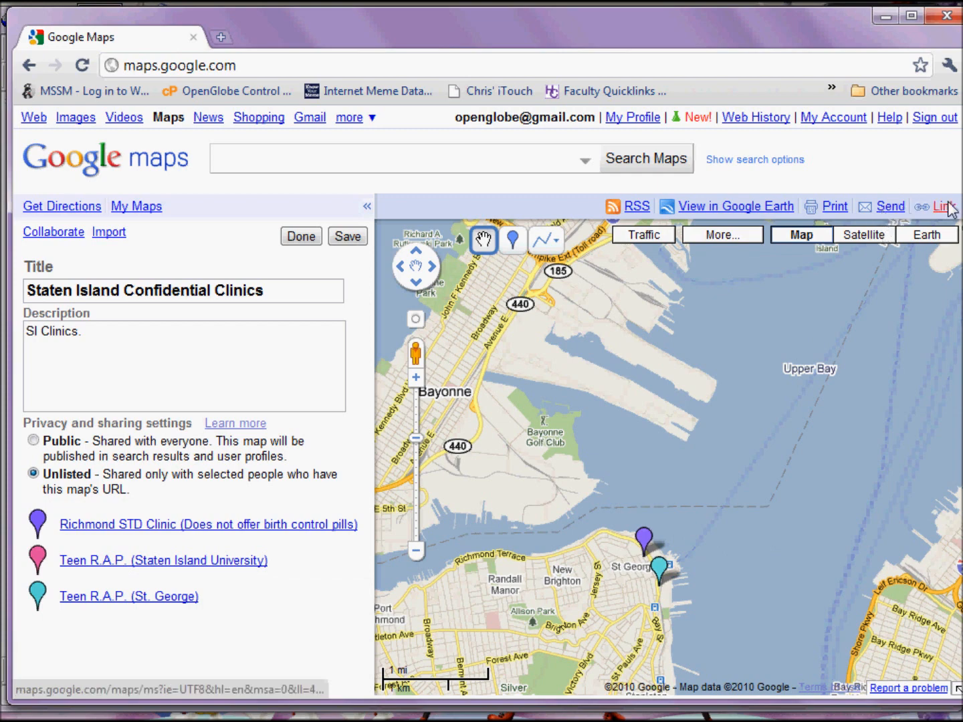
click(944, 206)
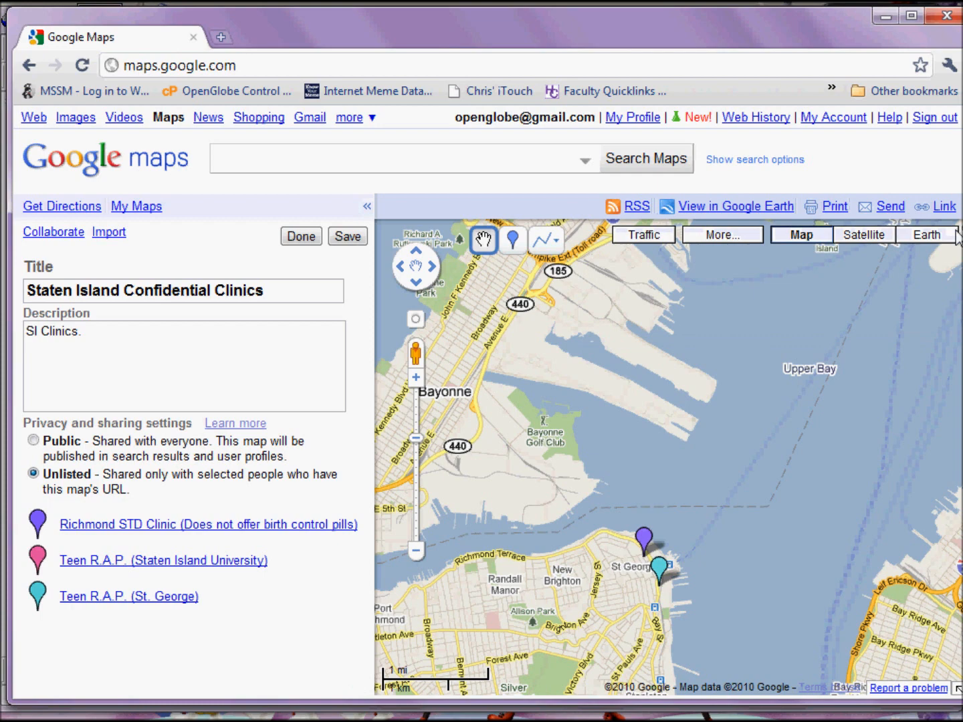
mouse_move(540, 576)
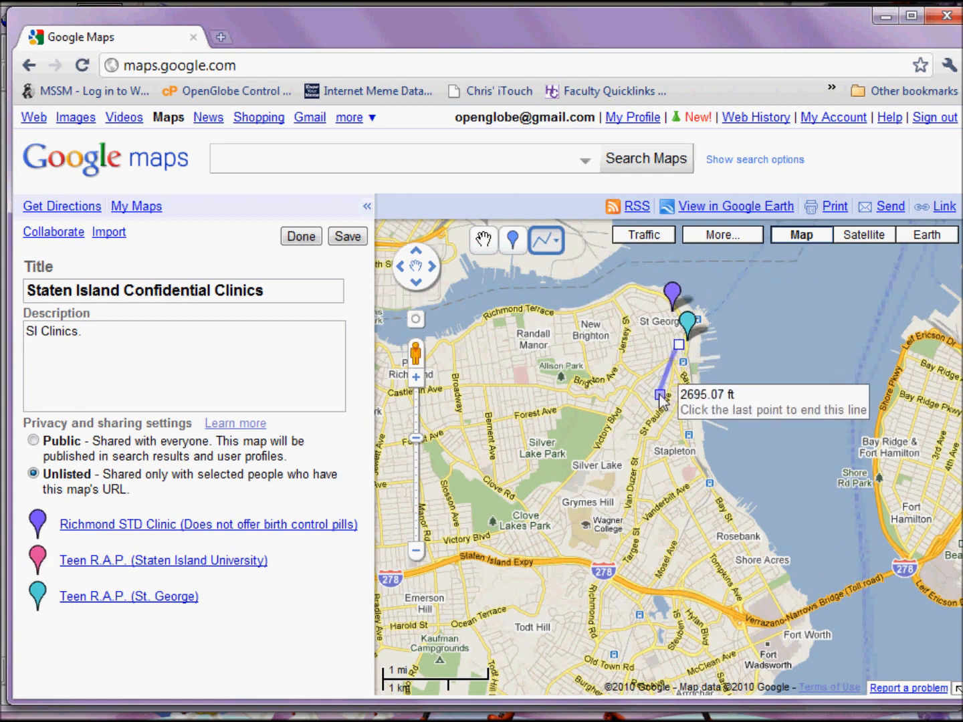
Step: Extend the line south past Stapleton to about 1.55 mi
click(643, 435)
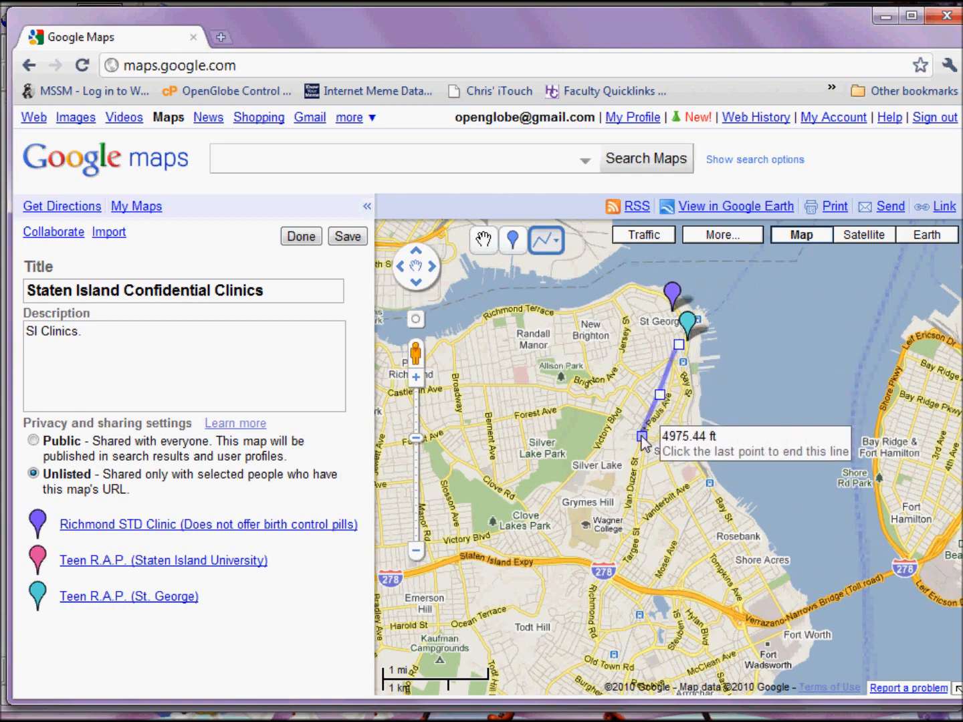
click(627, 502)
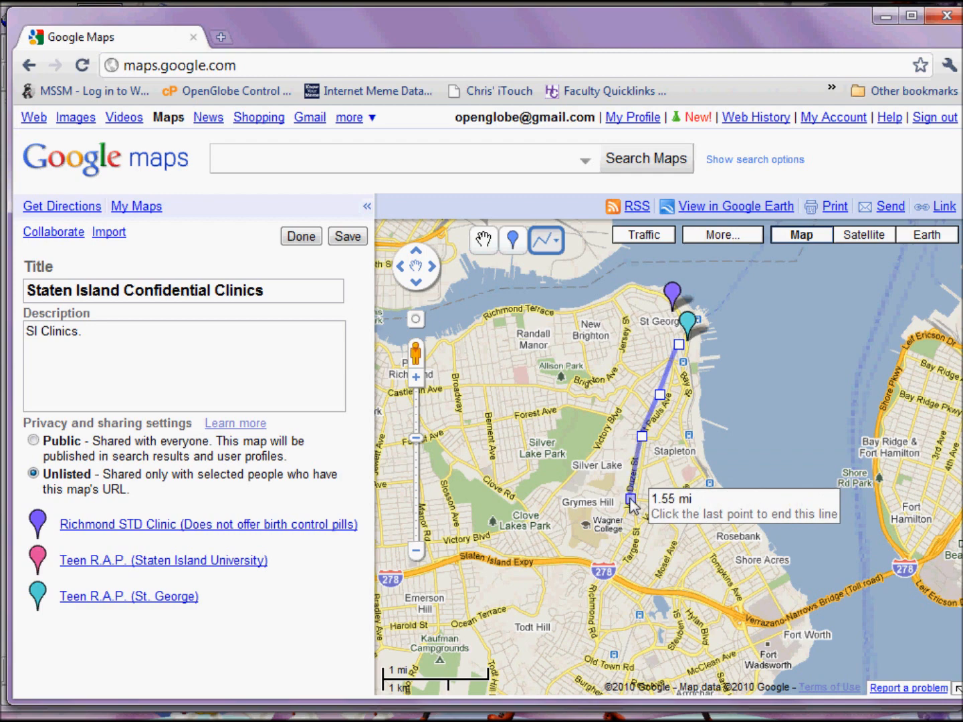